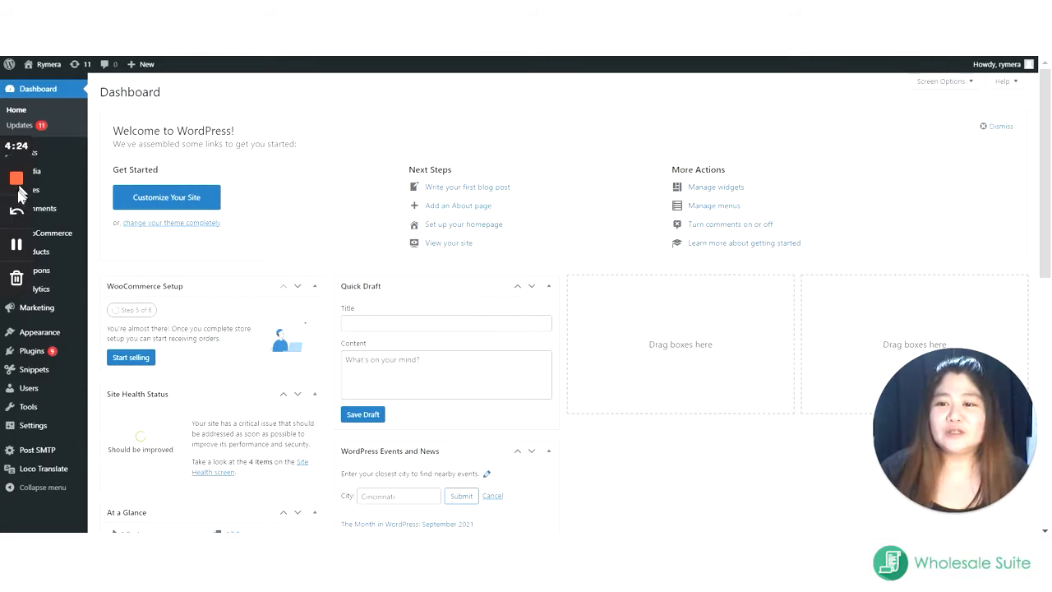
mouse_move(267, 201)
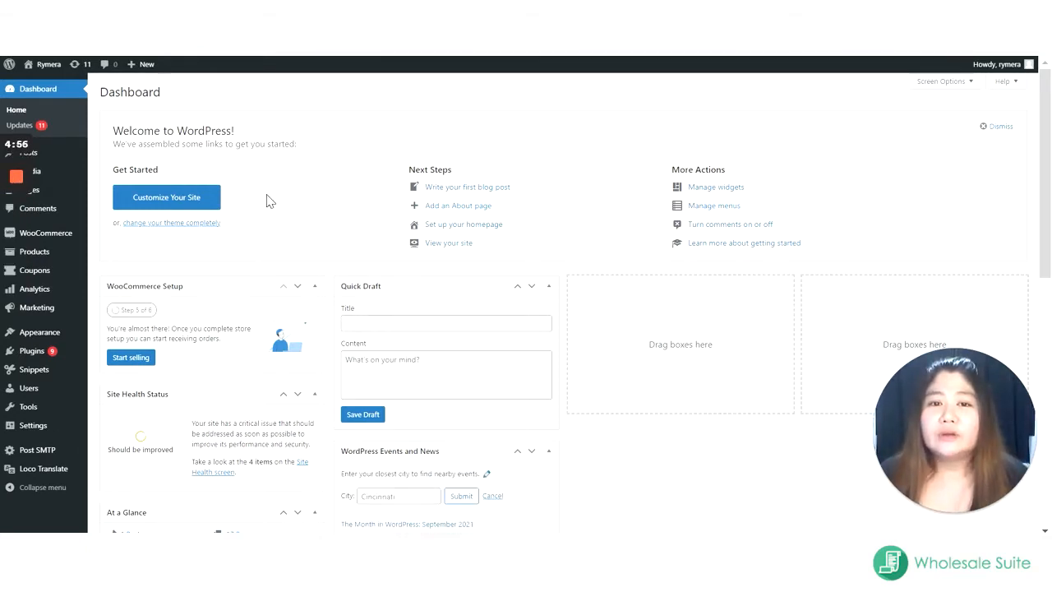
mouse_move(212, 184)
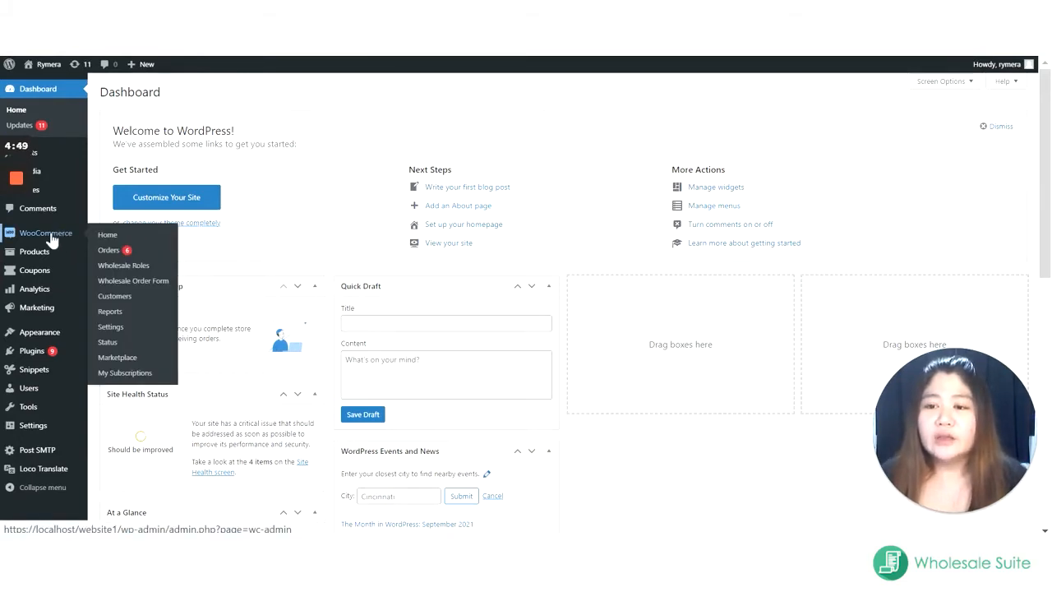
mouse_move(123, 265)
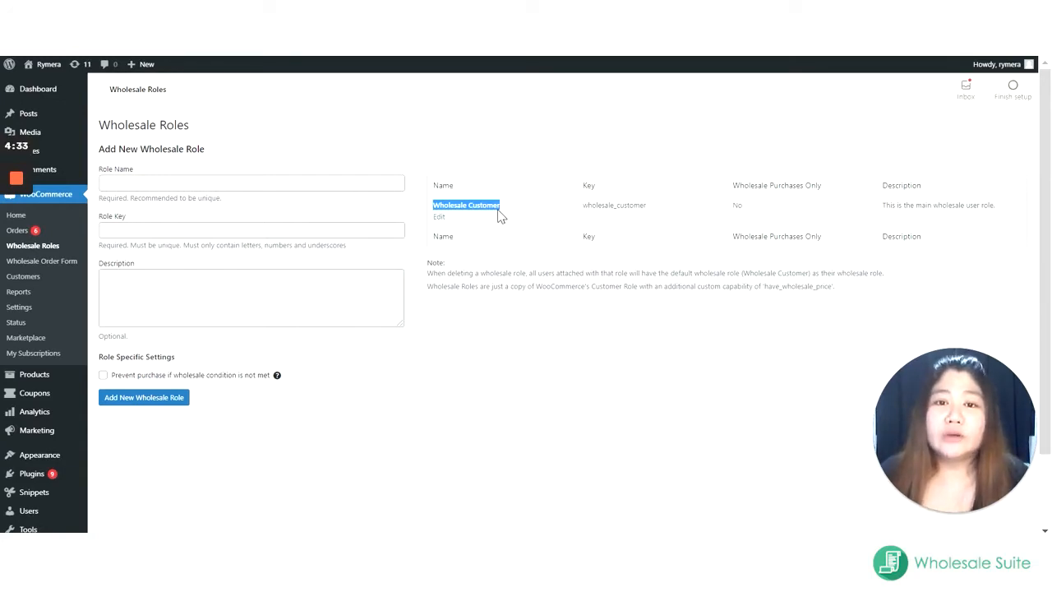
mouse_move(451, 236)
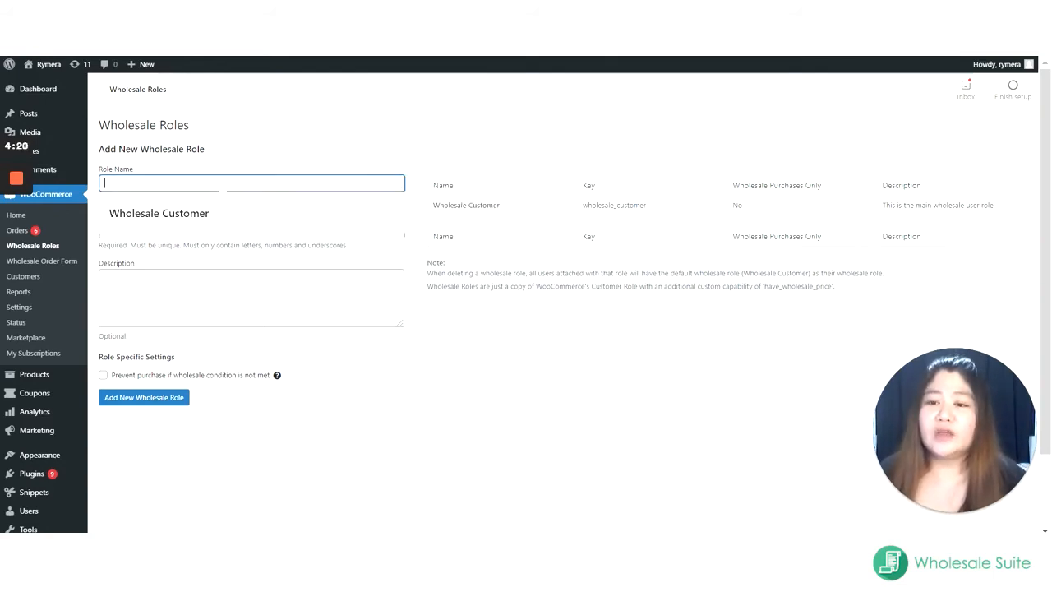
Create the Bronze wholesale role with key bronze, leaving the purchase restriction unticked
type("Bronze")
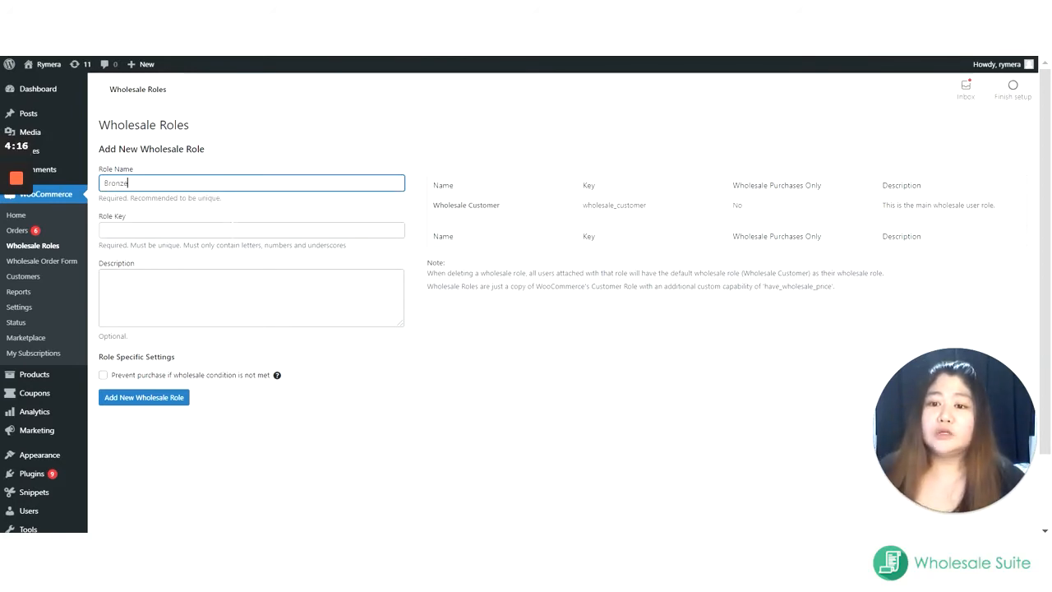
type("bronze")
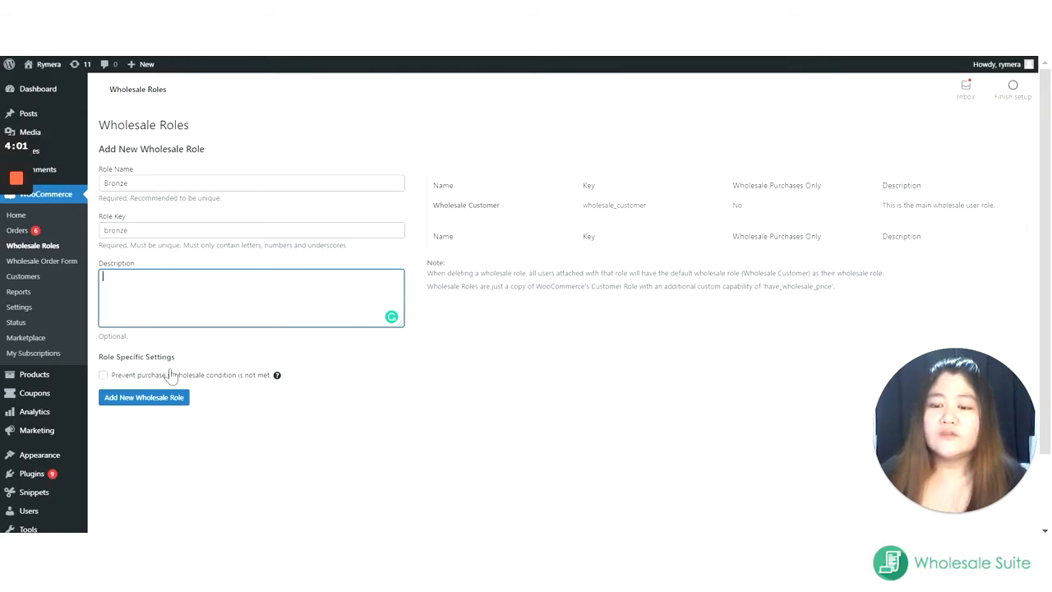
mouse_move(128, 386)
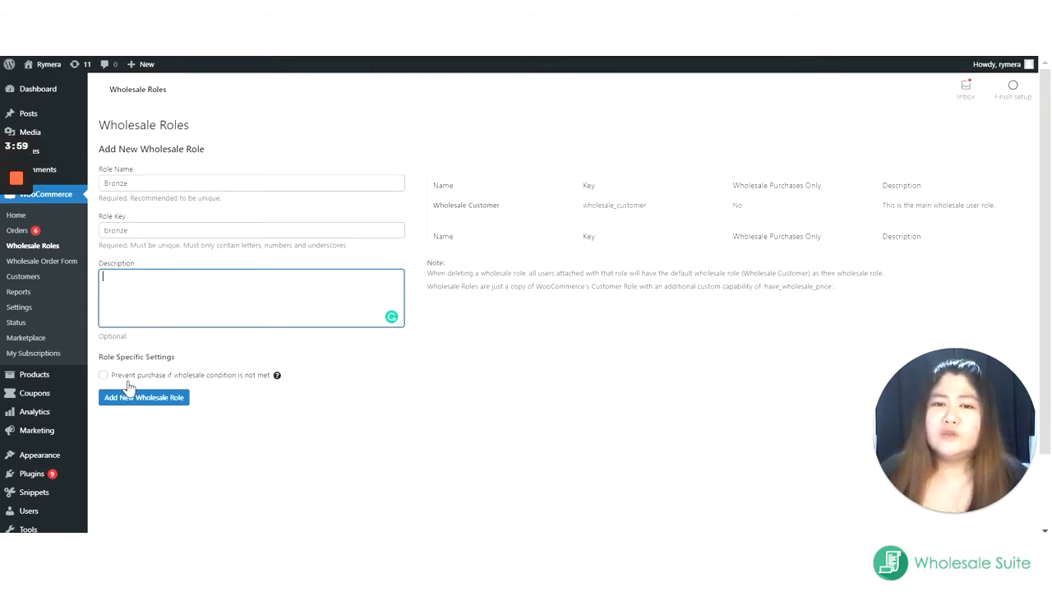
mouse_move(179, 378)
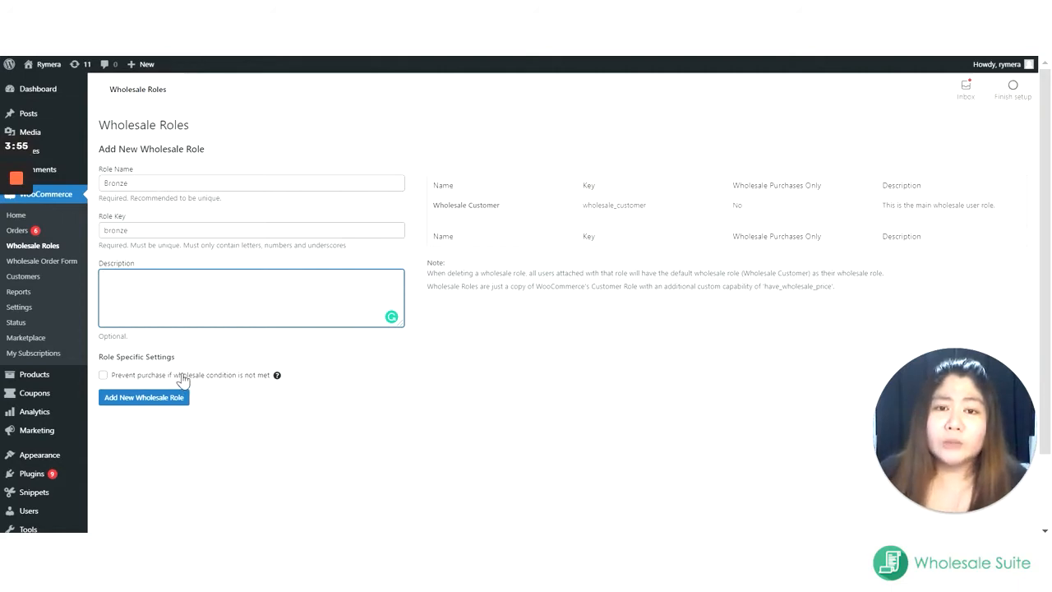
mouse_move(206, 379)
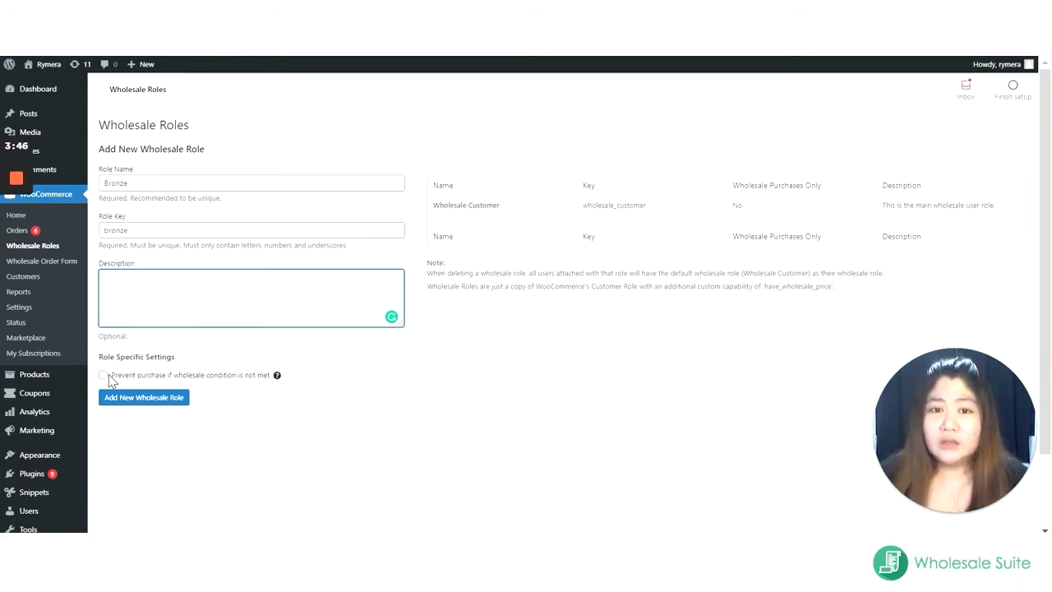
left_click(102, 375)
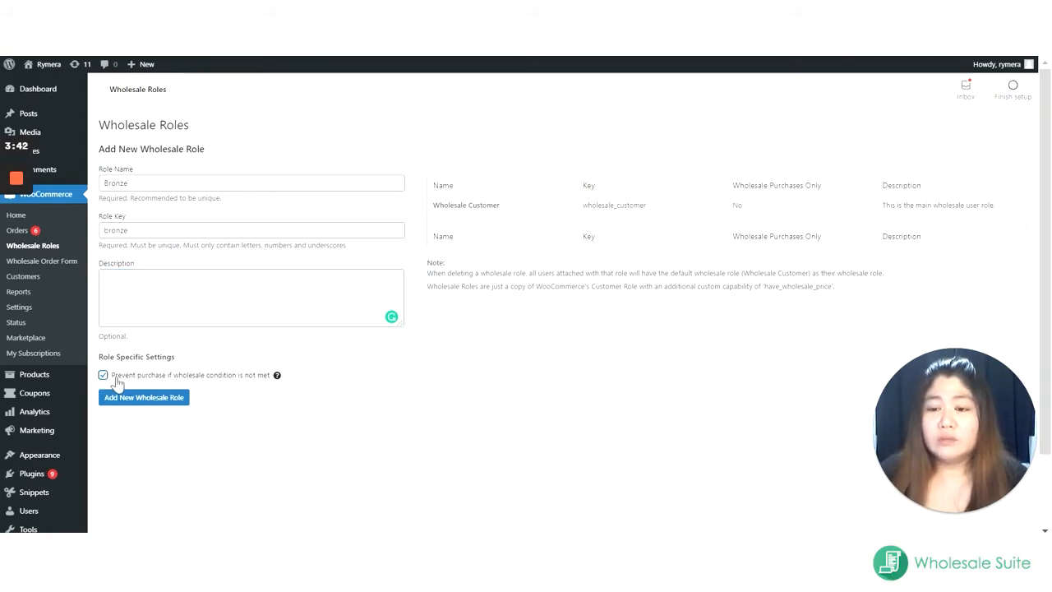
left_click(102, 375)
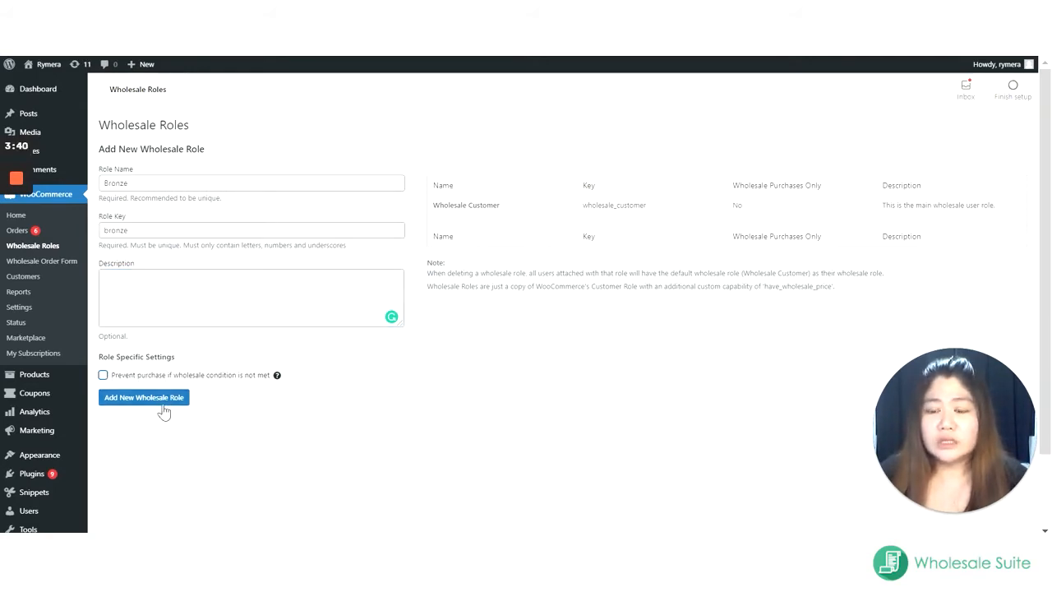
left_click(144, 397)
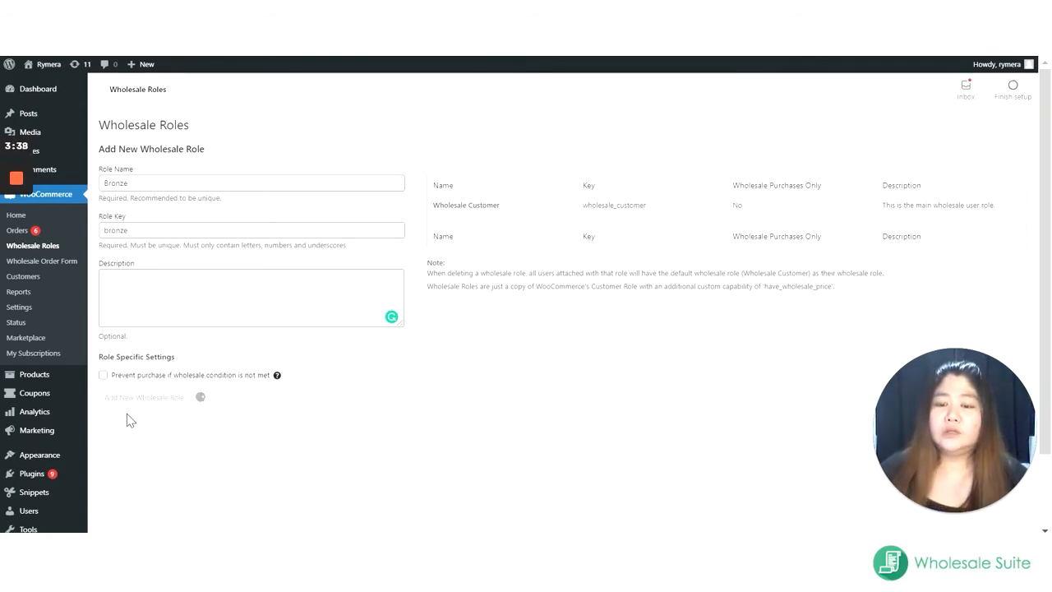
left_click(143, 397)
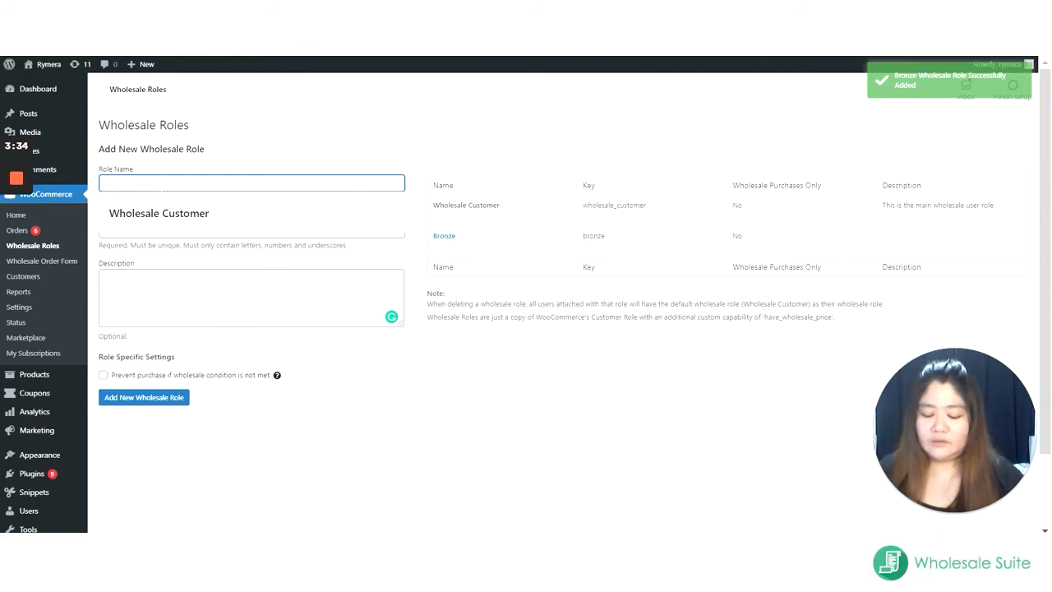
Add the Silver wholesale role with key silver
type("Silver")
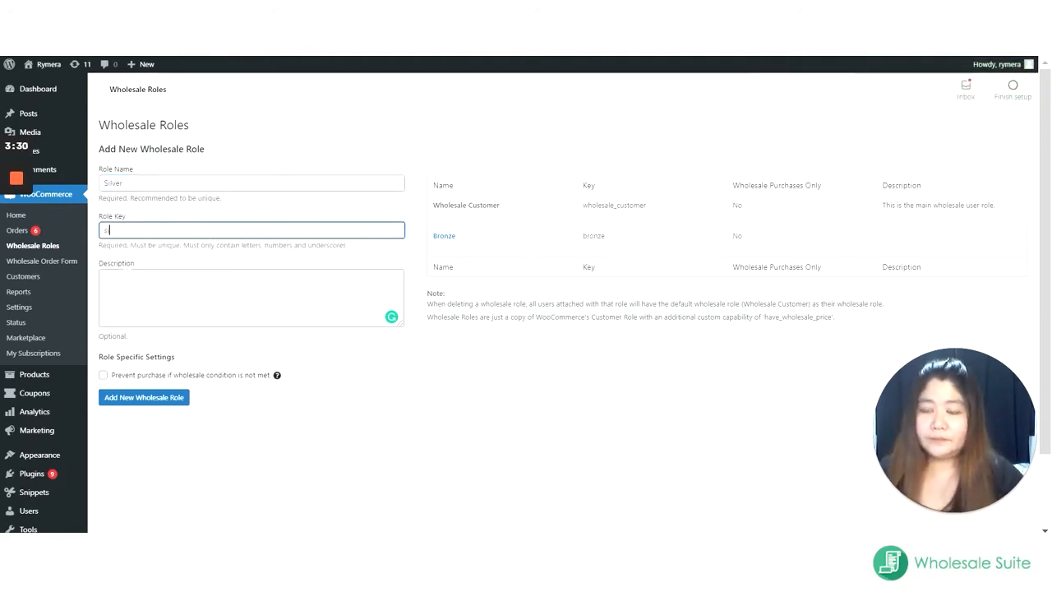
left_click(144, 397)
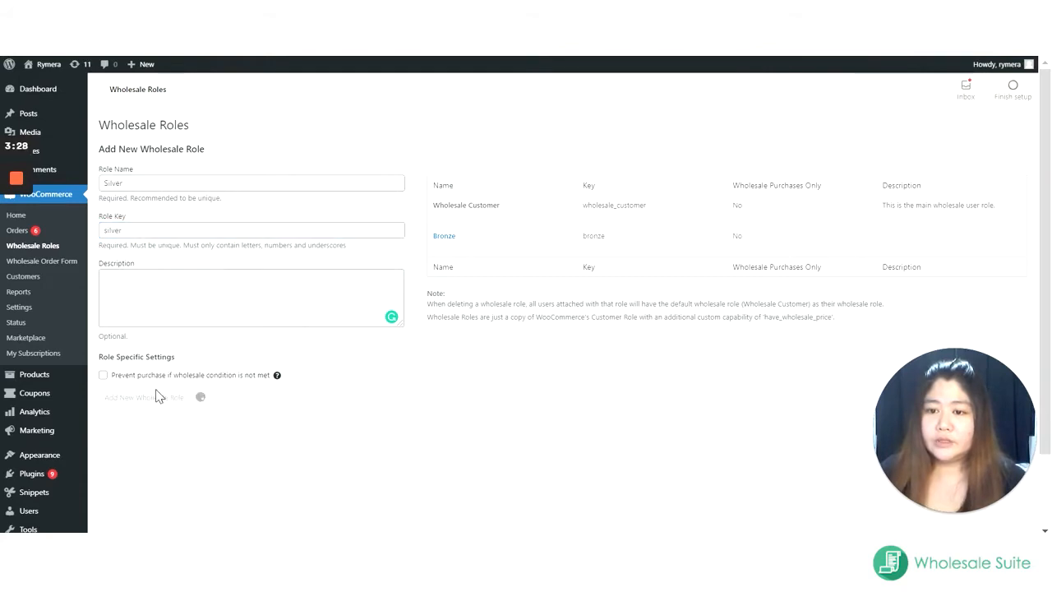
left_click(144, 397)
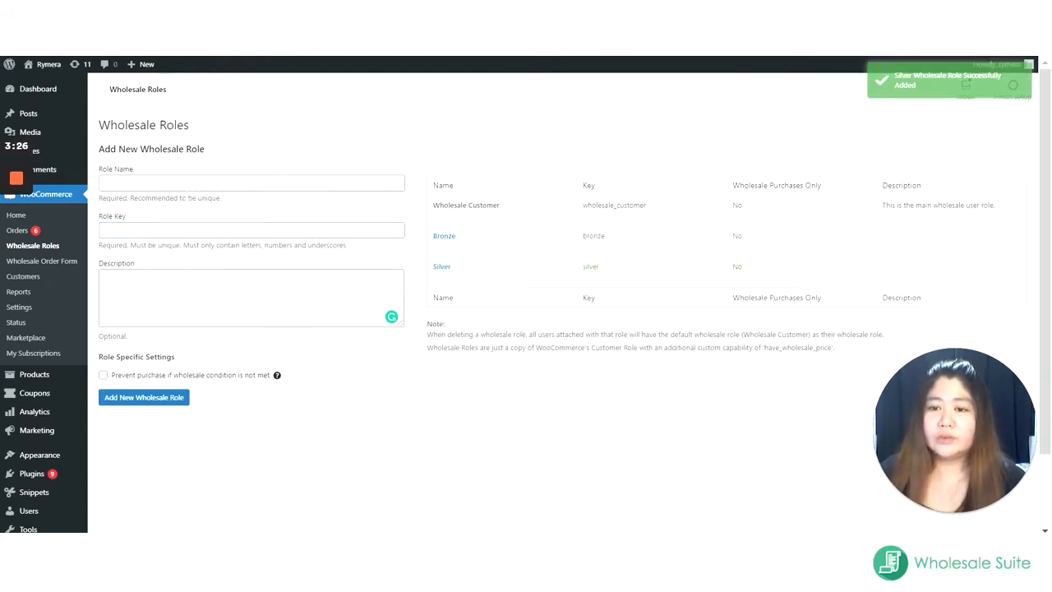
Add the Gold wholesale role with key gold
left_click(250, 183)
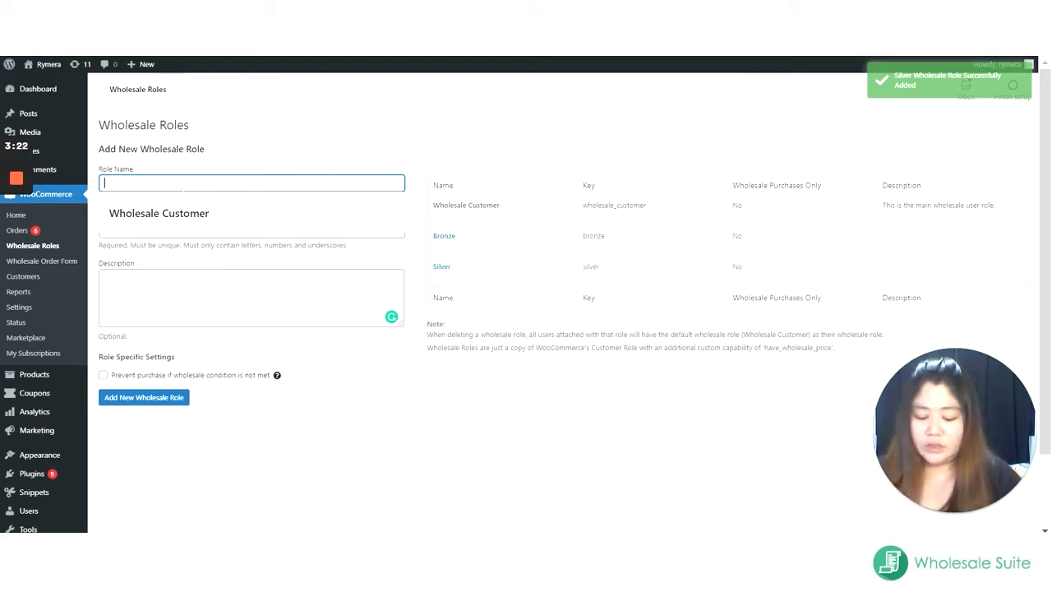
type("Gold")
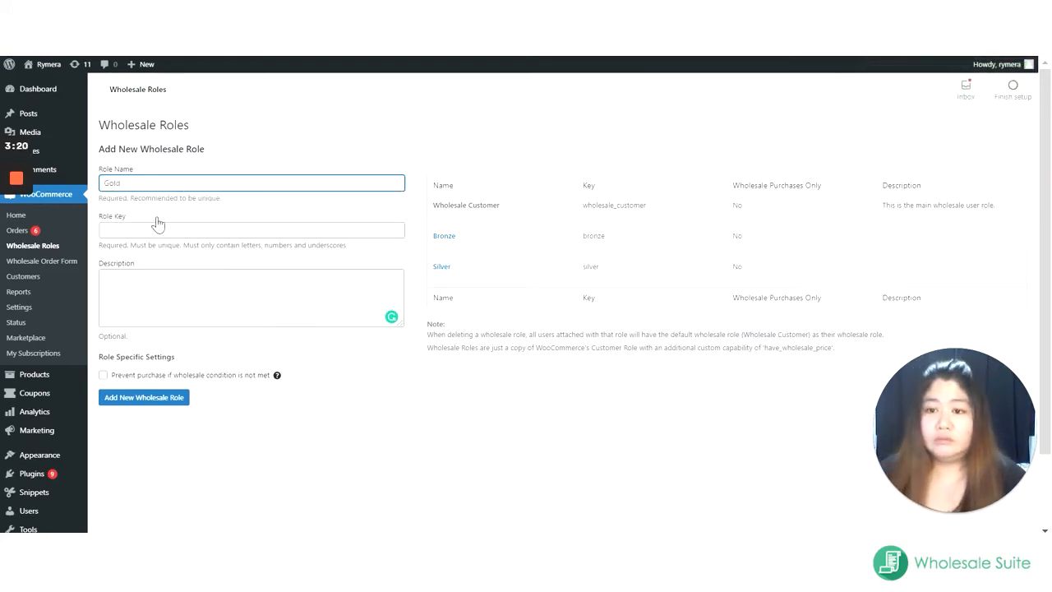
type("g")
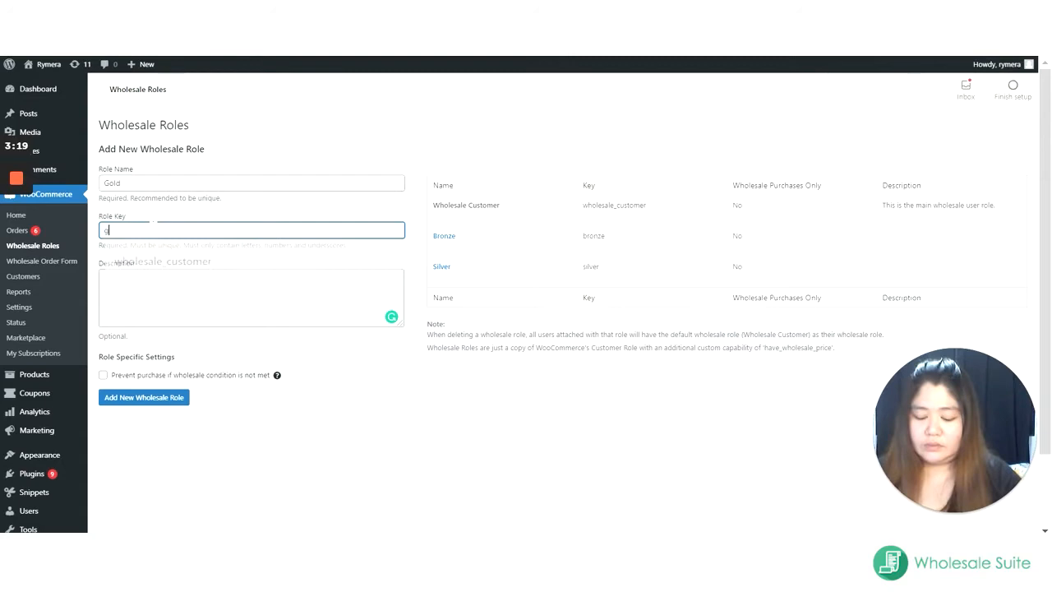
left_click(144, 397)
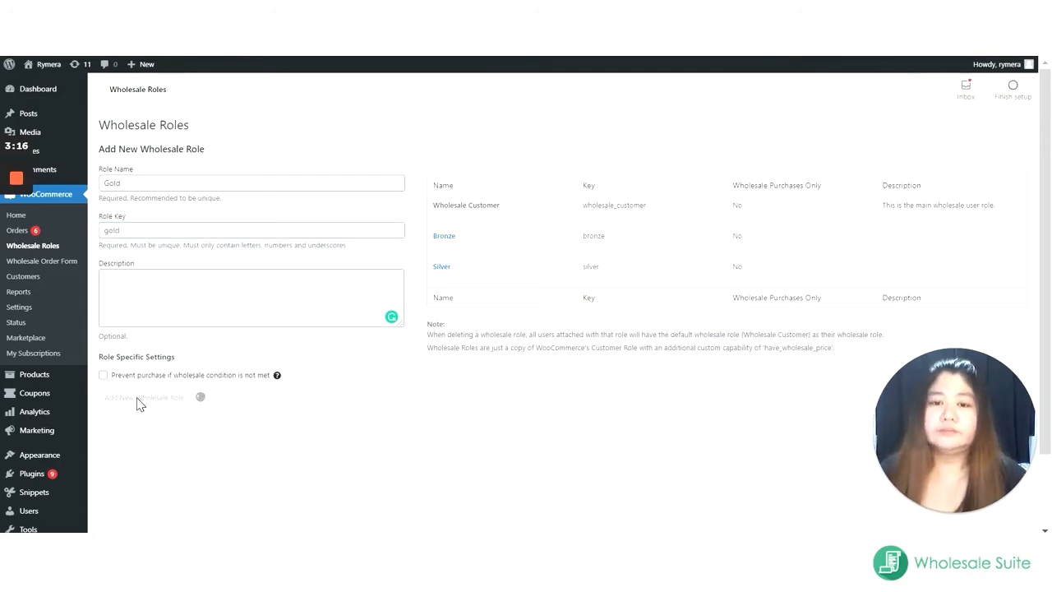
left_click(144, 397)
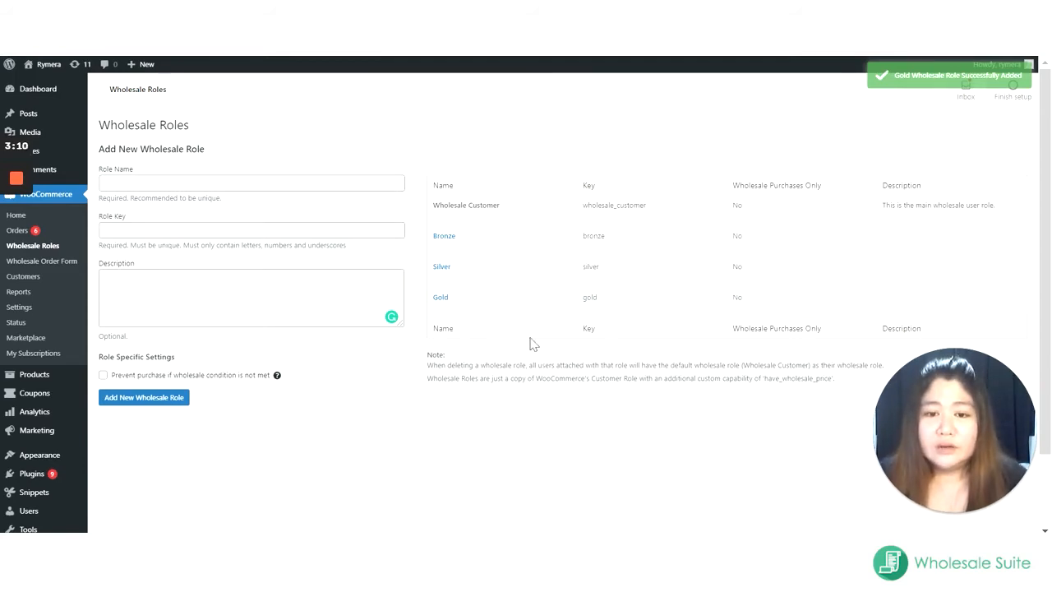
mouse_move(450, 226)
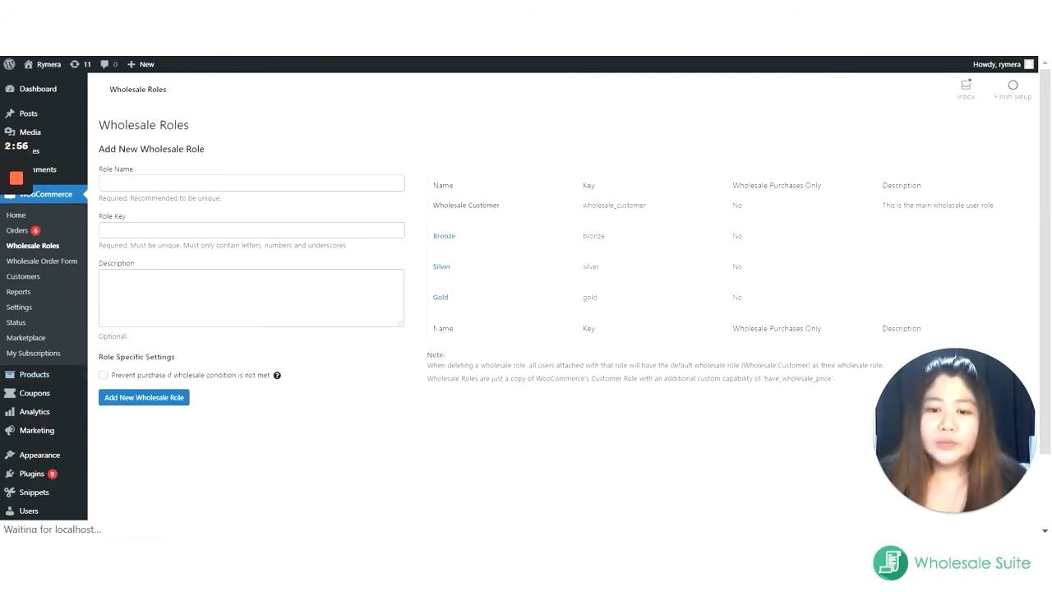
mouse_move(387, 336)
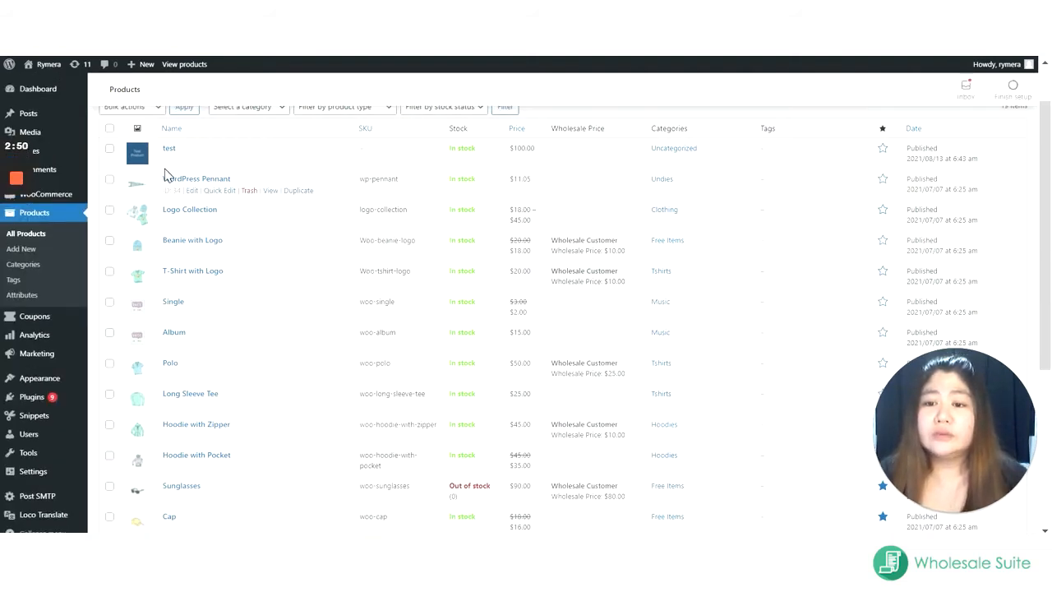
mouse_move(202, 167)
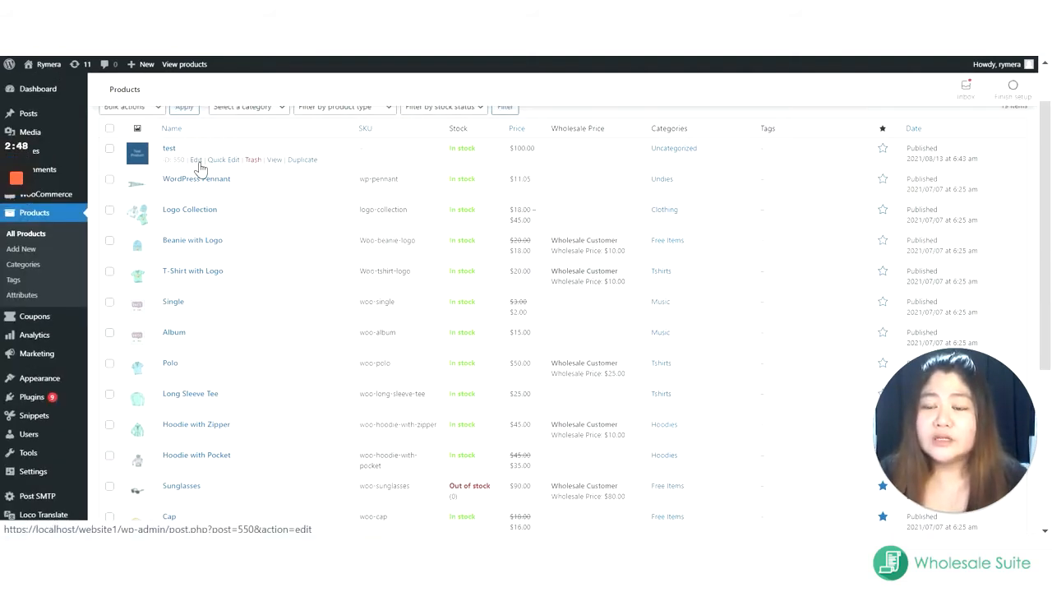
mouse_move(195, 154)
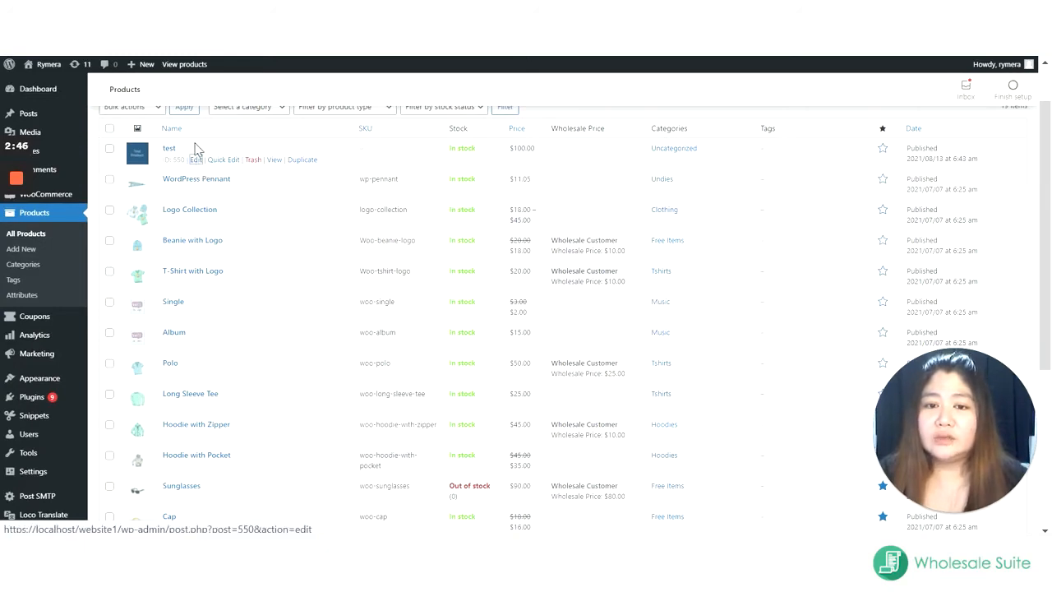
Edit the 'test' product from the All Products list
left_click(169, 148)
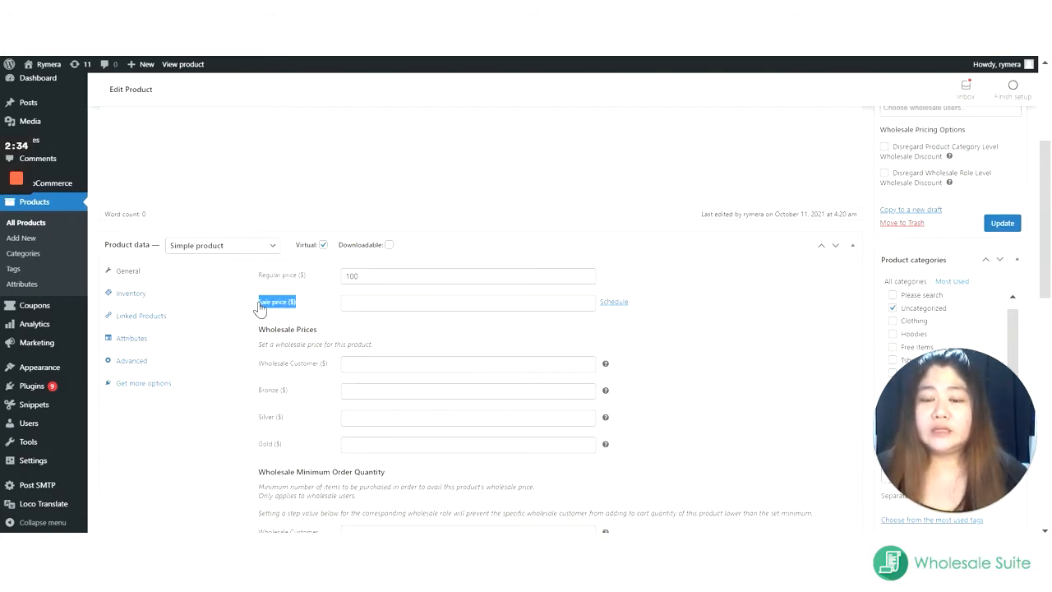
left_click(467, 275)
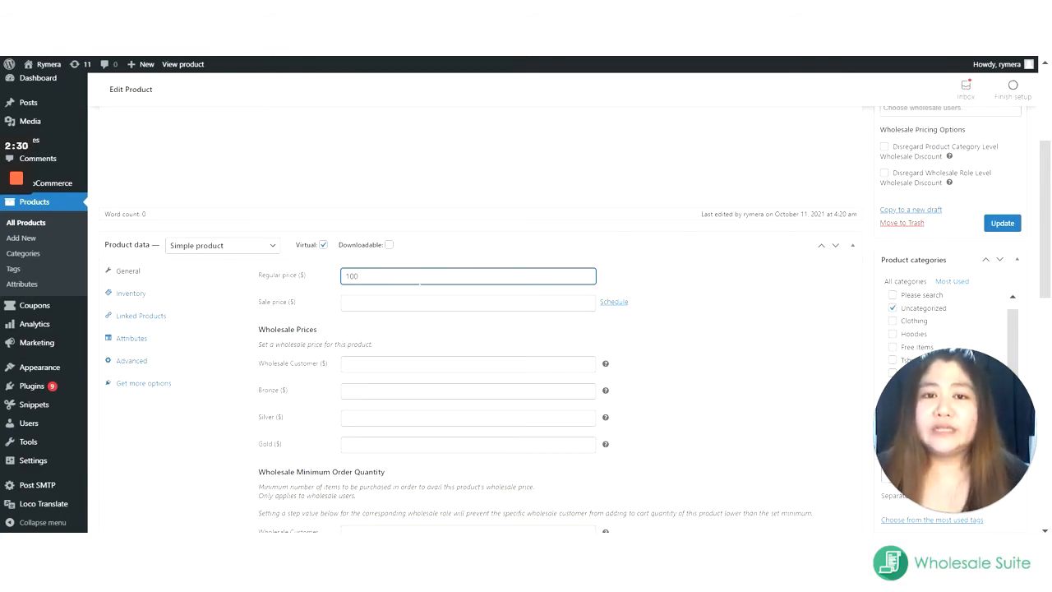
double_click(351, 276)
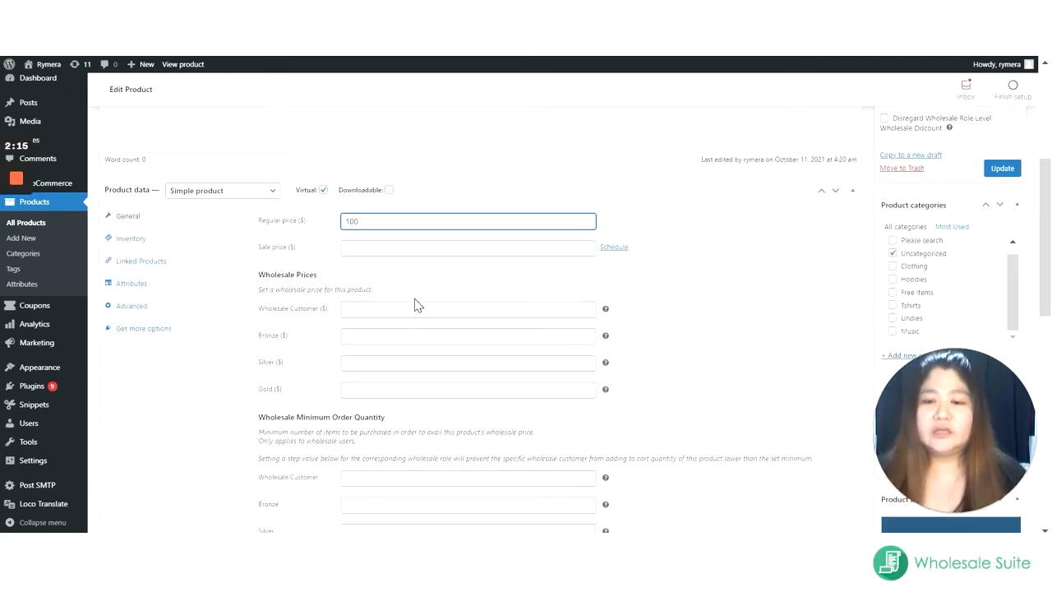
mouse_move(397, 306)
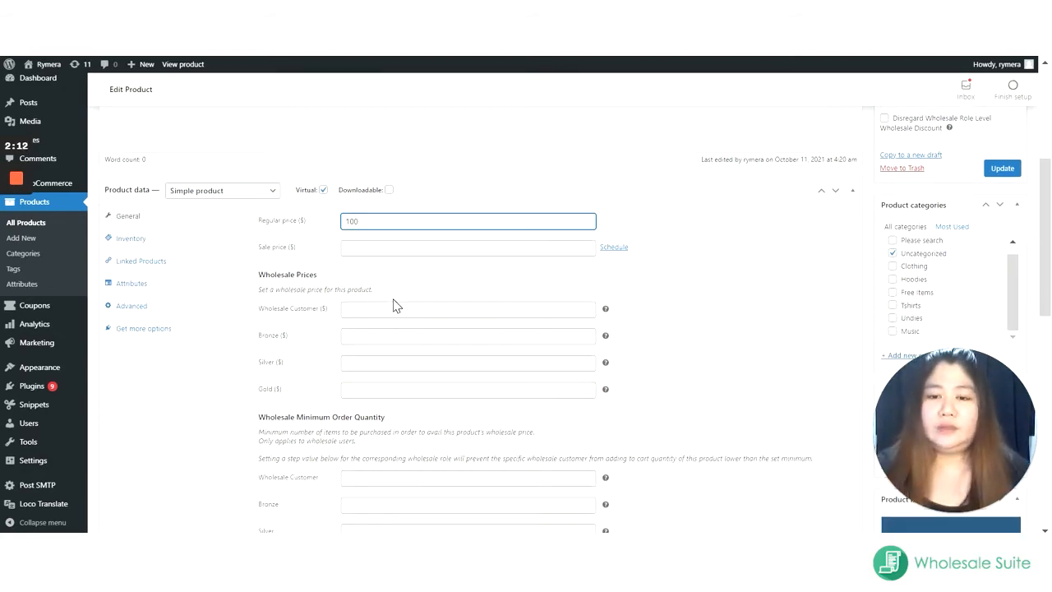
scroll("down", 3)
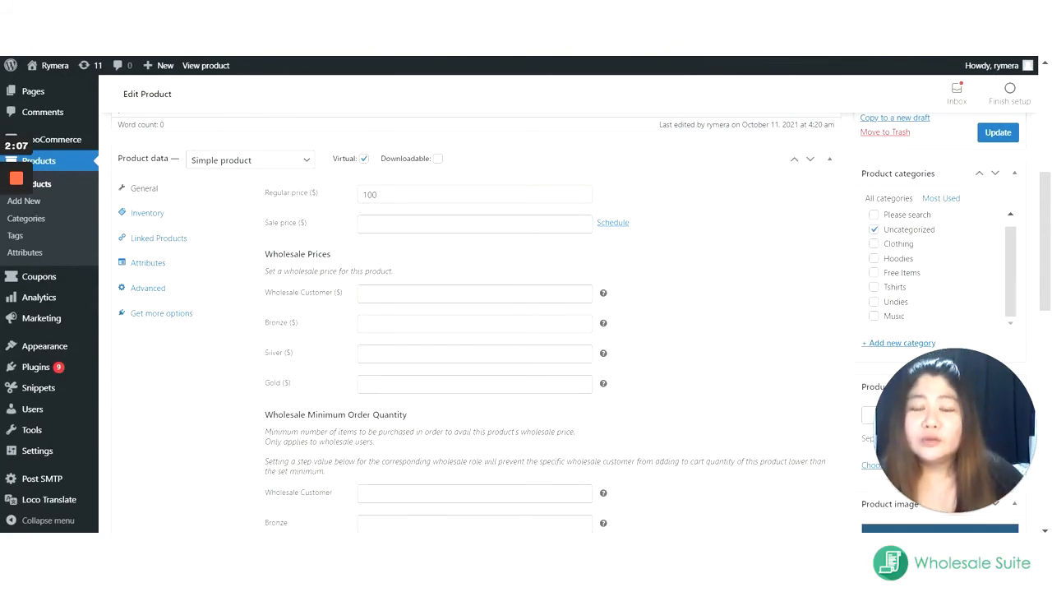
mouse_move(272, 298)
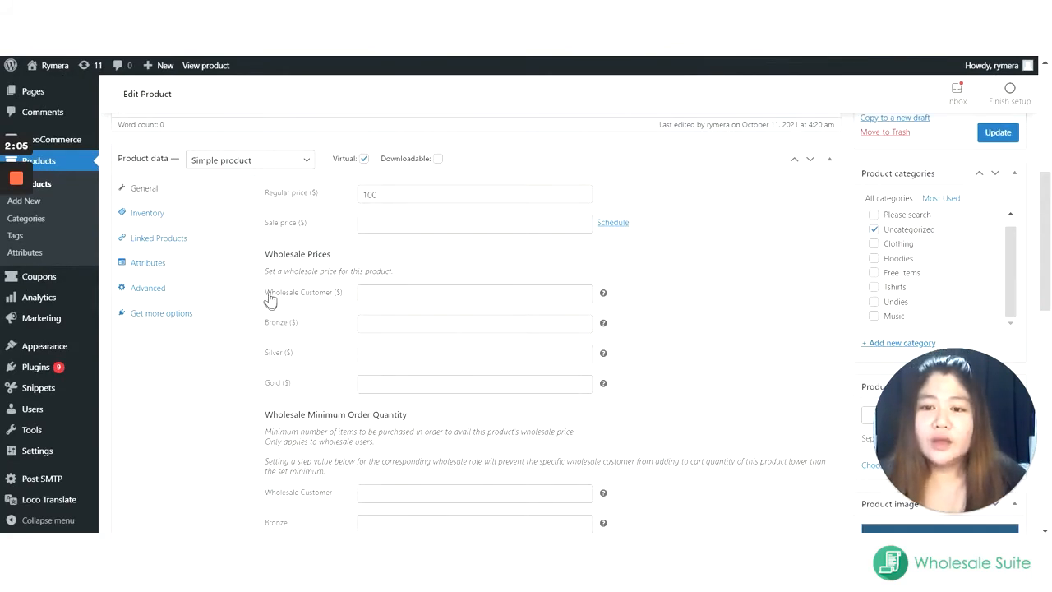
double_click(298, 292)
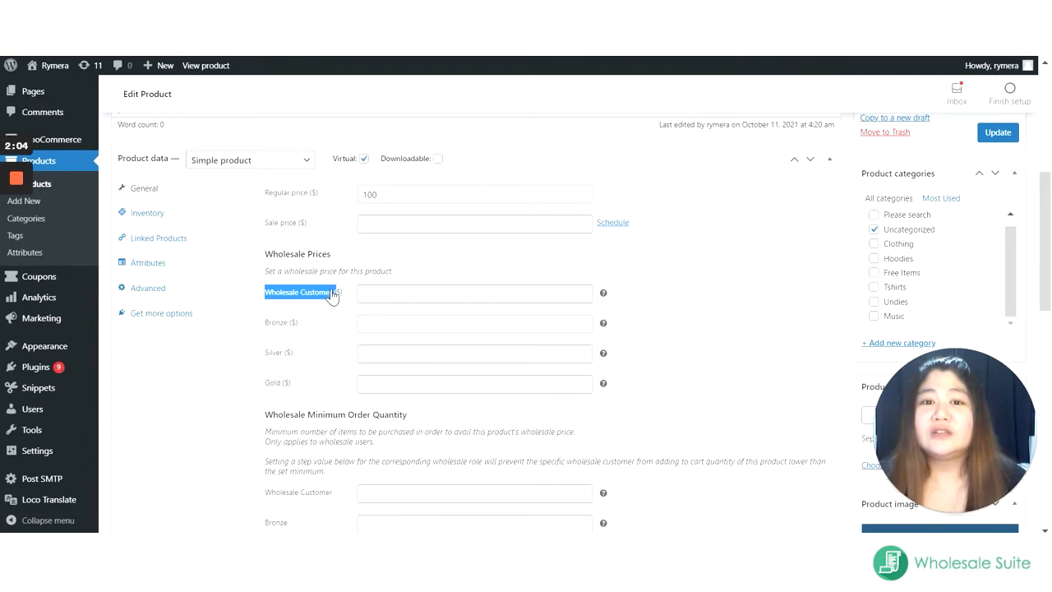
mouse_move(294, 333)
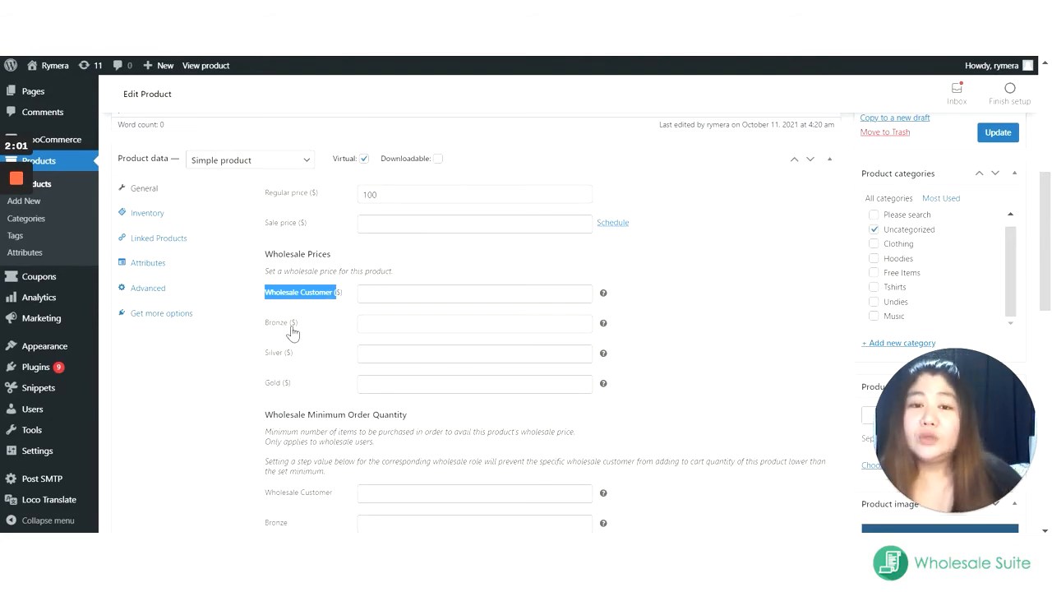
left_click(474, 322)
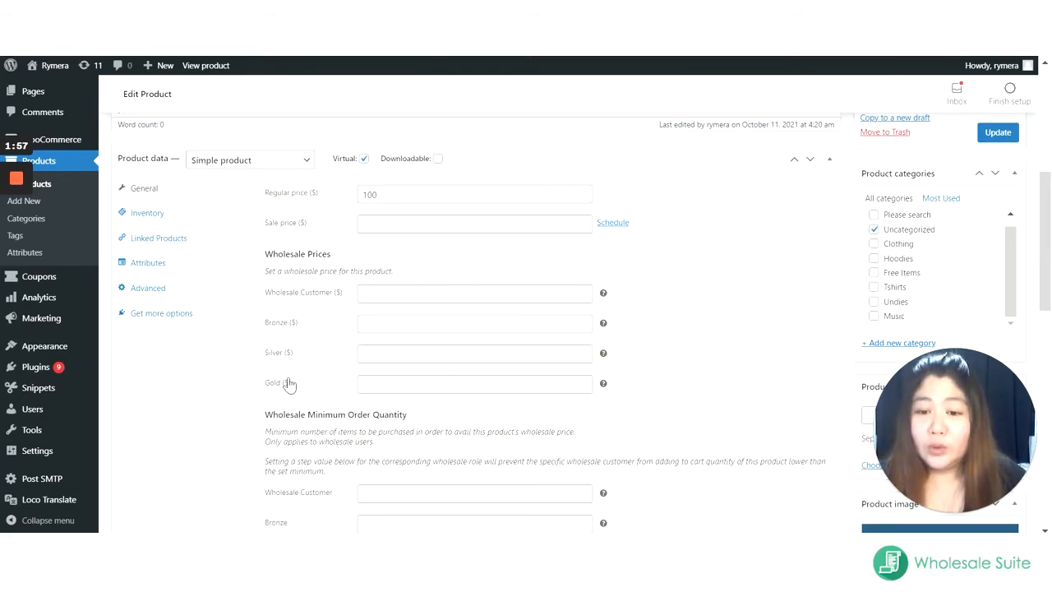
left_click(474, 383)
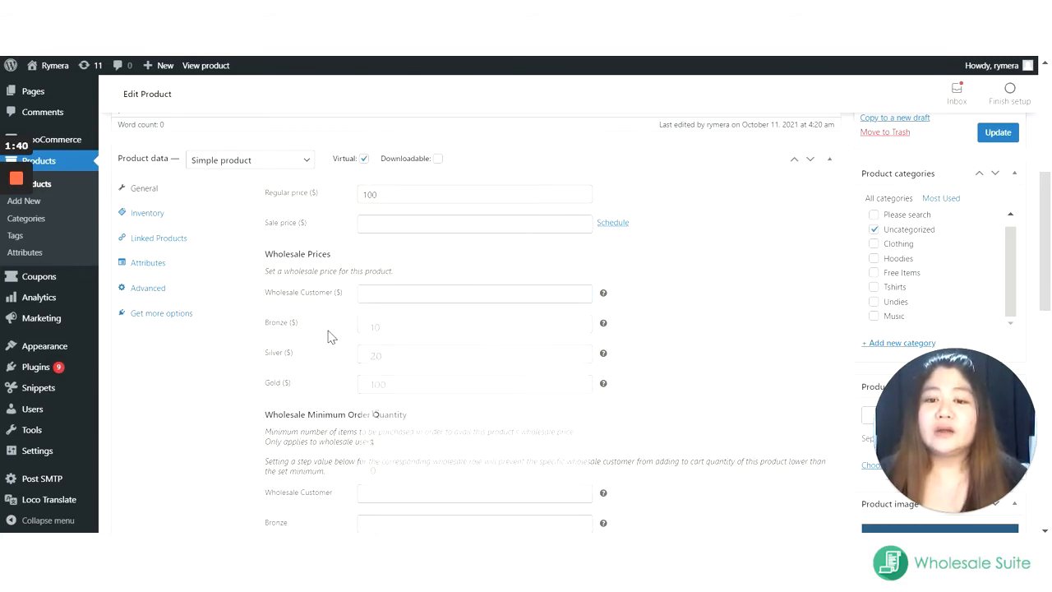
Enter wholesale prices 90, 85, 80 and 50 for Wholesale Customer, Bronze, Silver and Gold
left_click(475, 293)
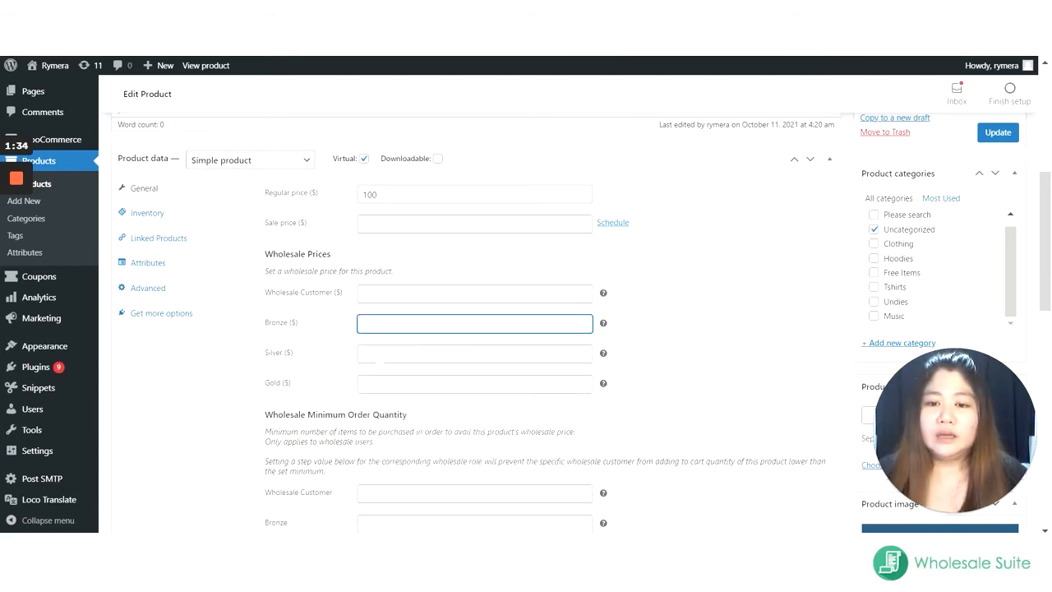
mouse_move(378, 372)
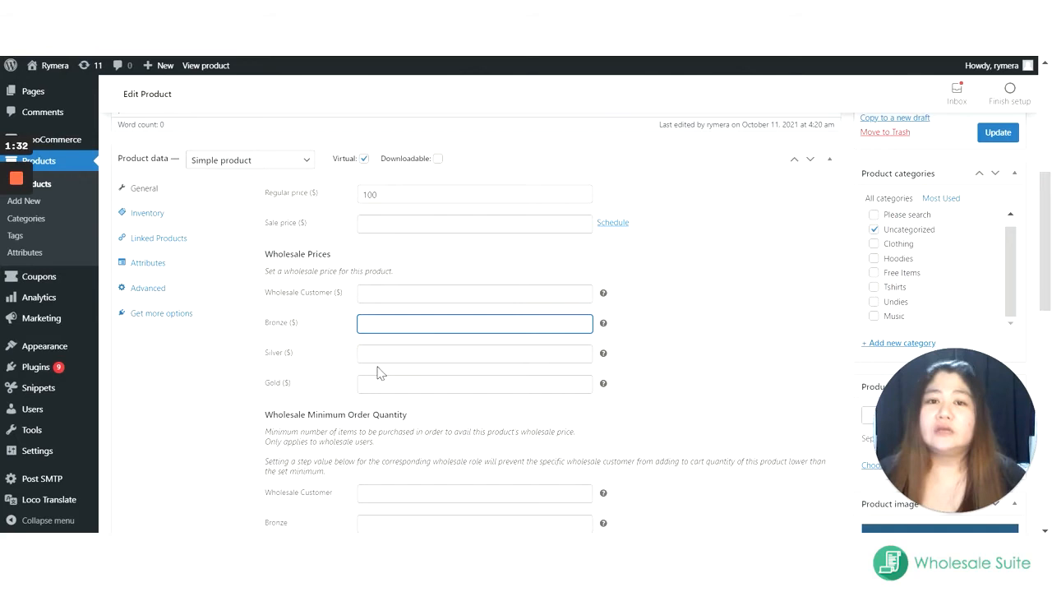
mouse_move(315, 369)
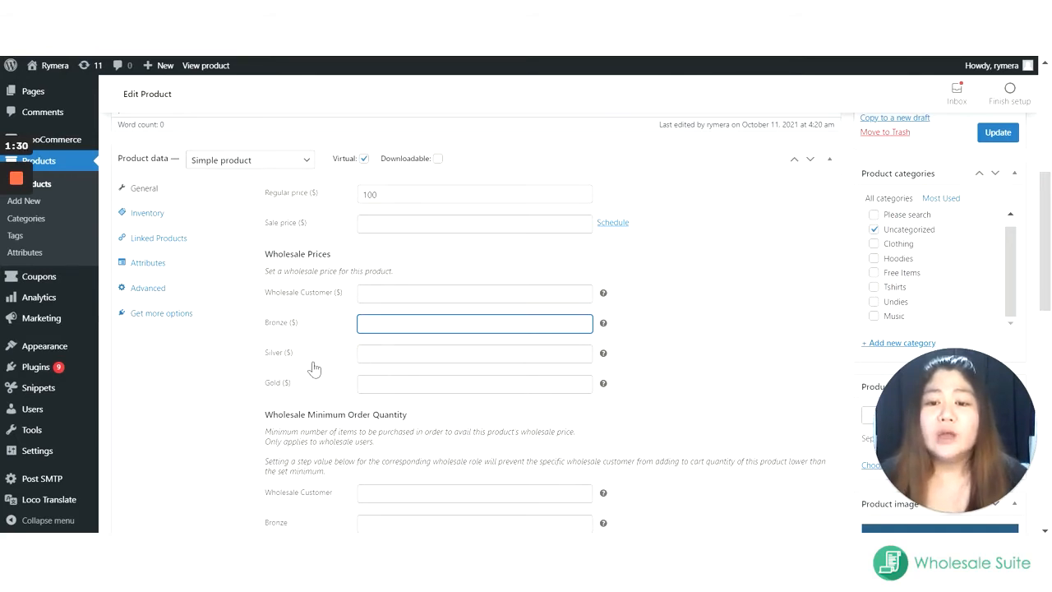
mouse_move(427, 403)
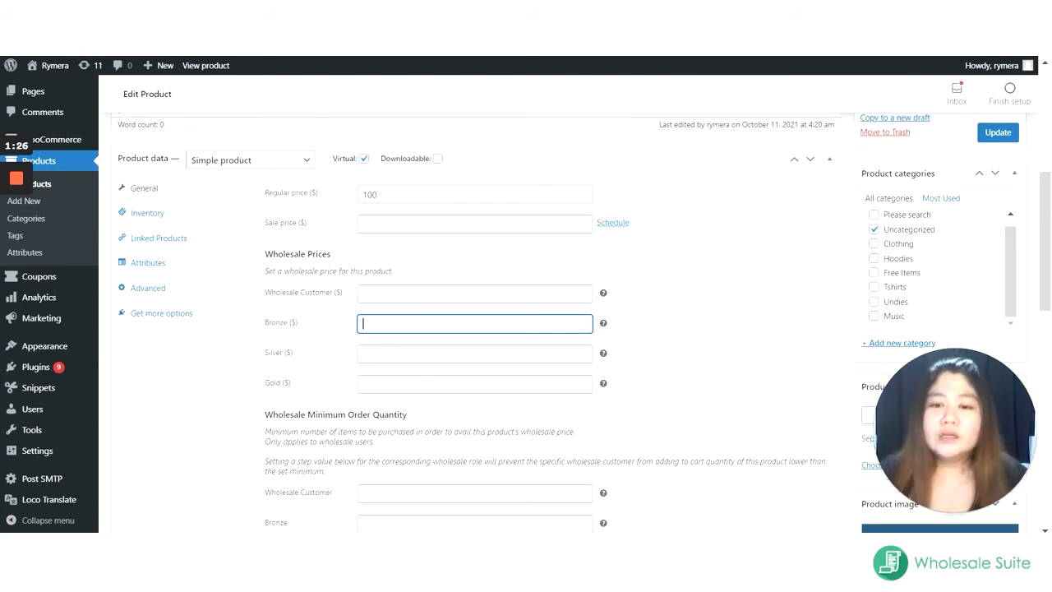
type("10")
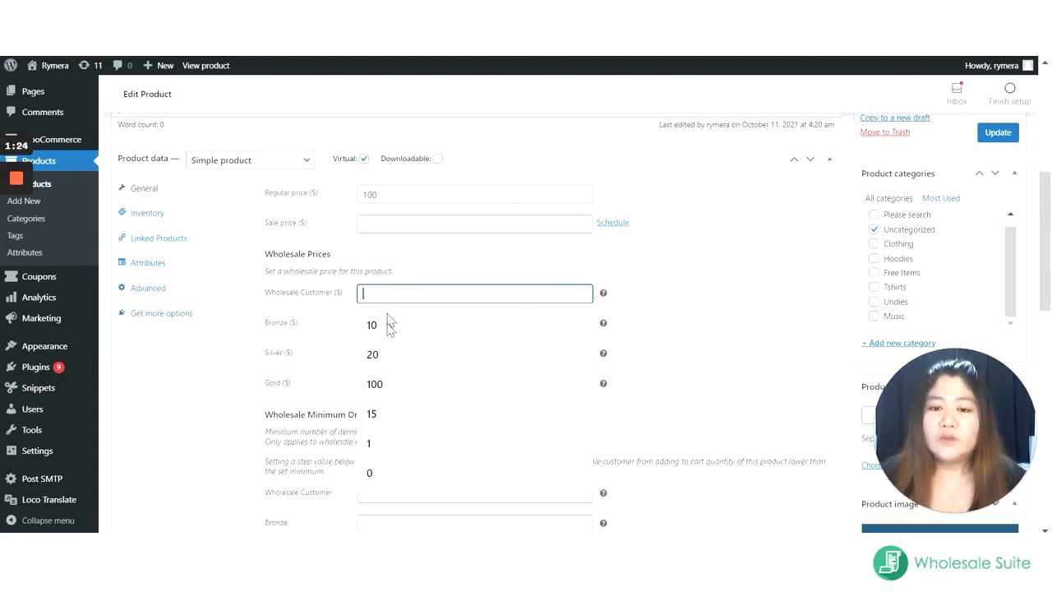
type("90")
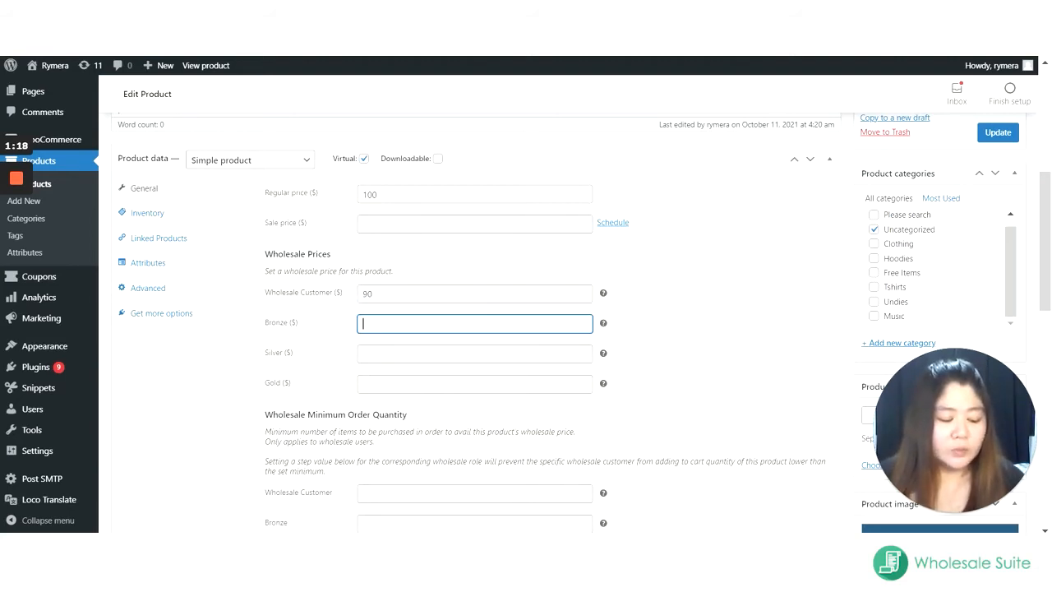
type("85")
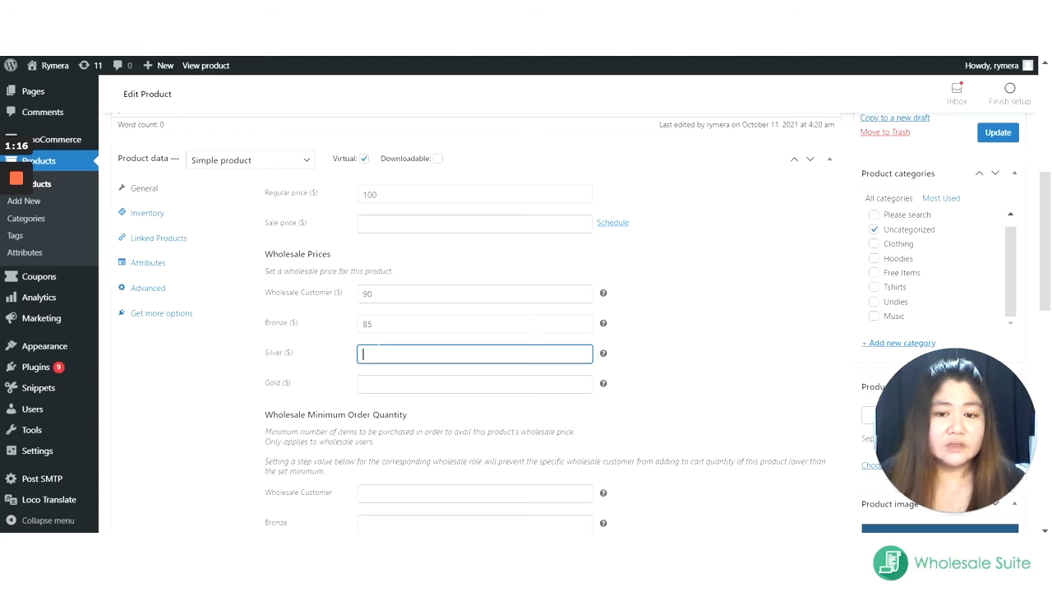
type("80")
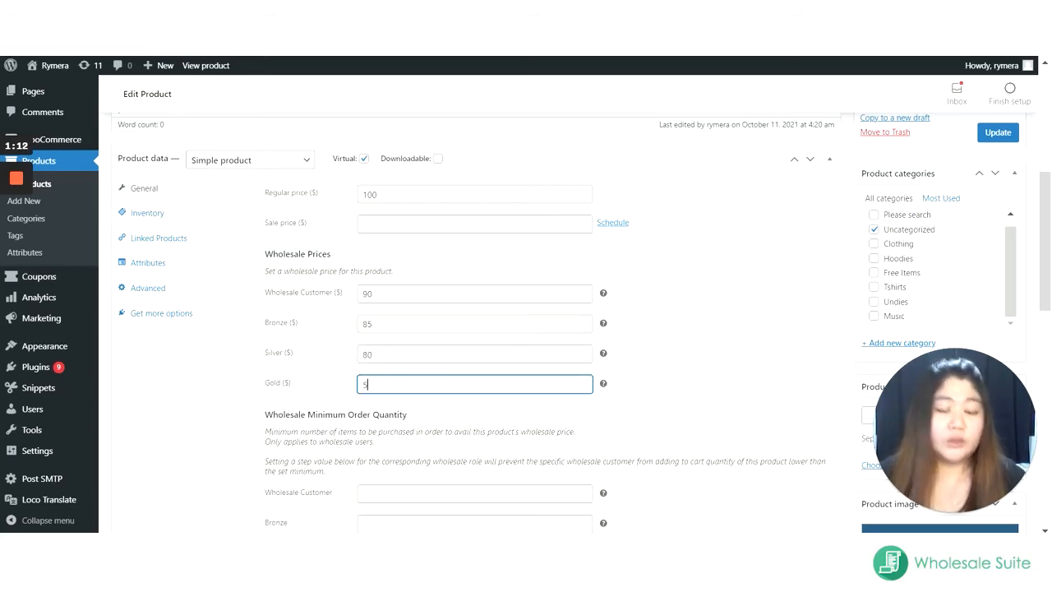
type("50")
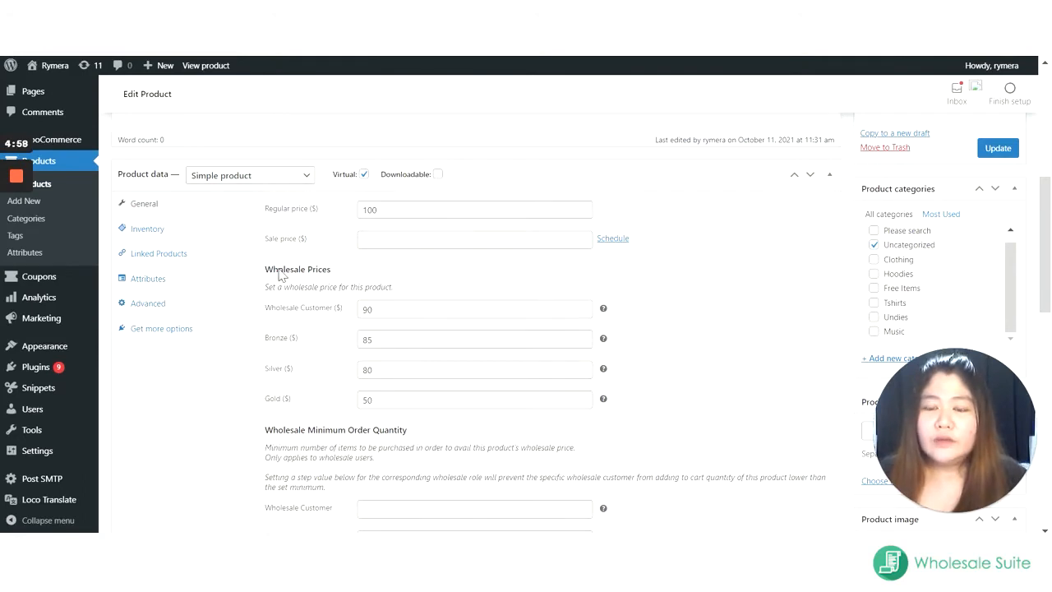
left_click(474, 308)
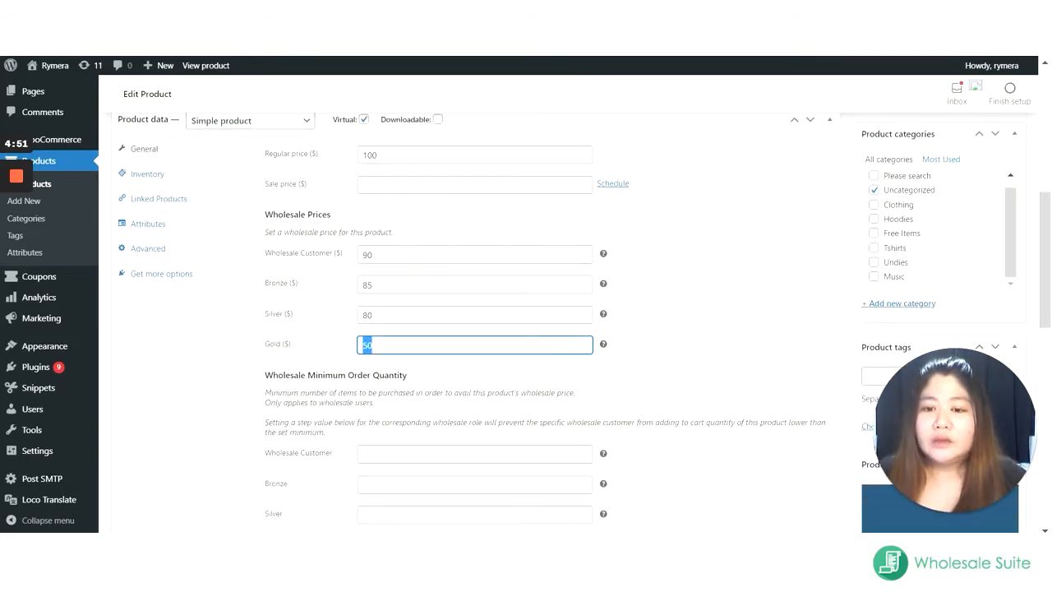
scroll("down", 3)
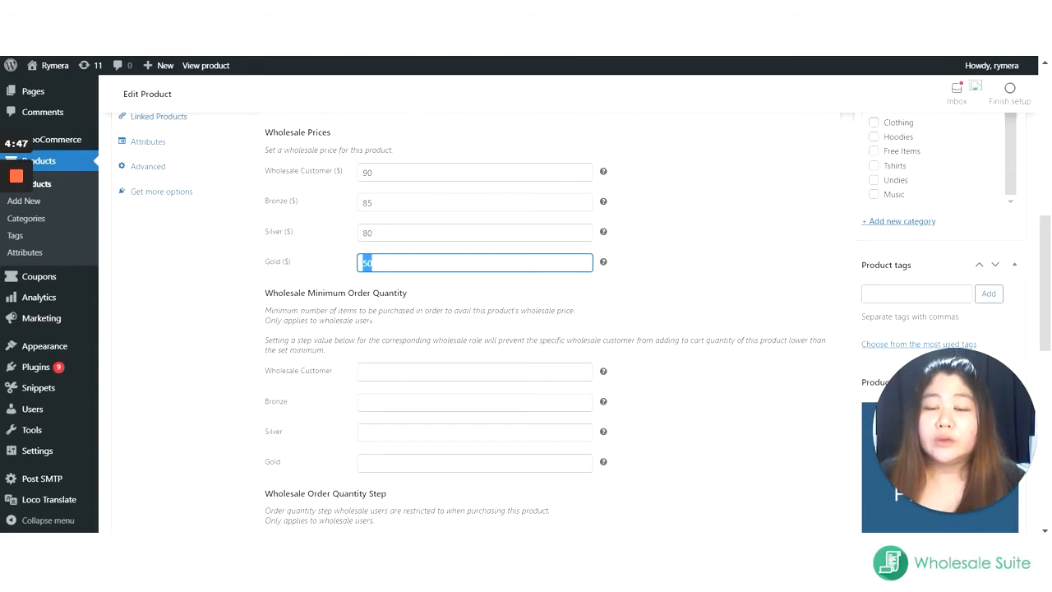
scroll("down", 3)
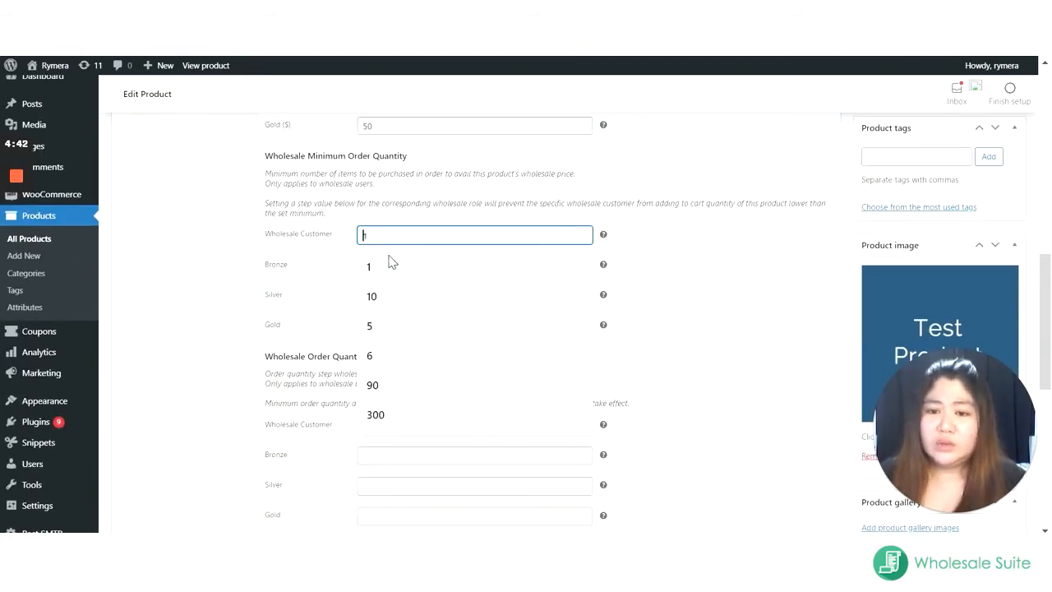
Enter minimum order quantities 2, 6, 5 and 3 for Wholesale Customer, Bronze, Silver and Gold
type("2")
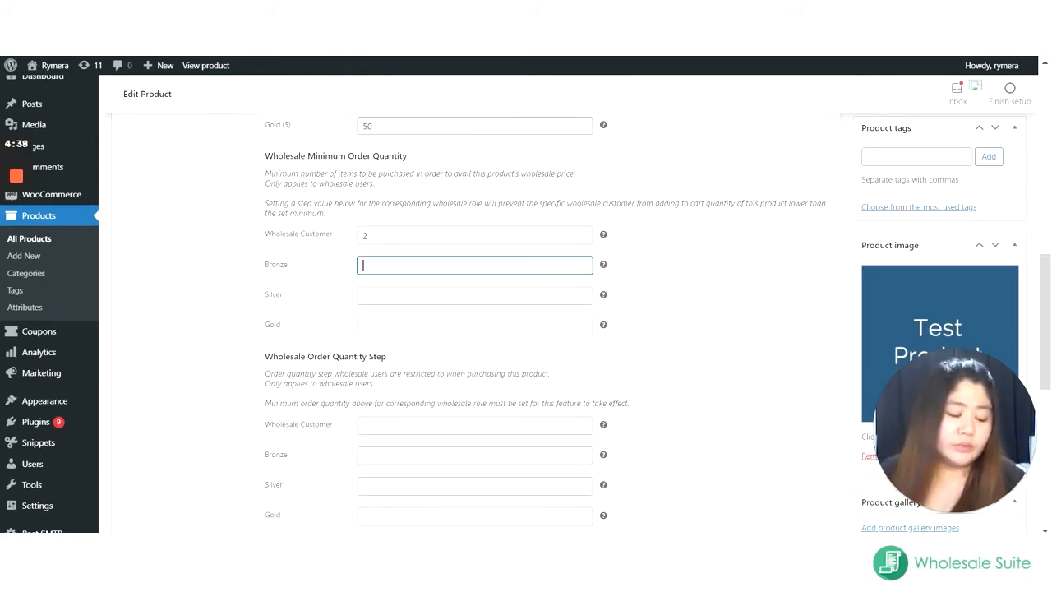
type("6")
left_click(475, 325)
type("3")
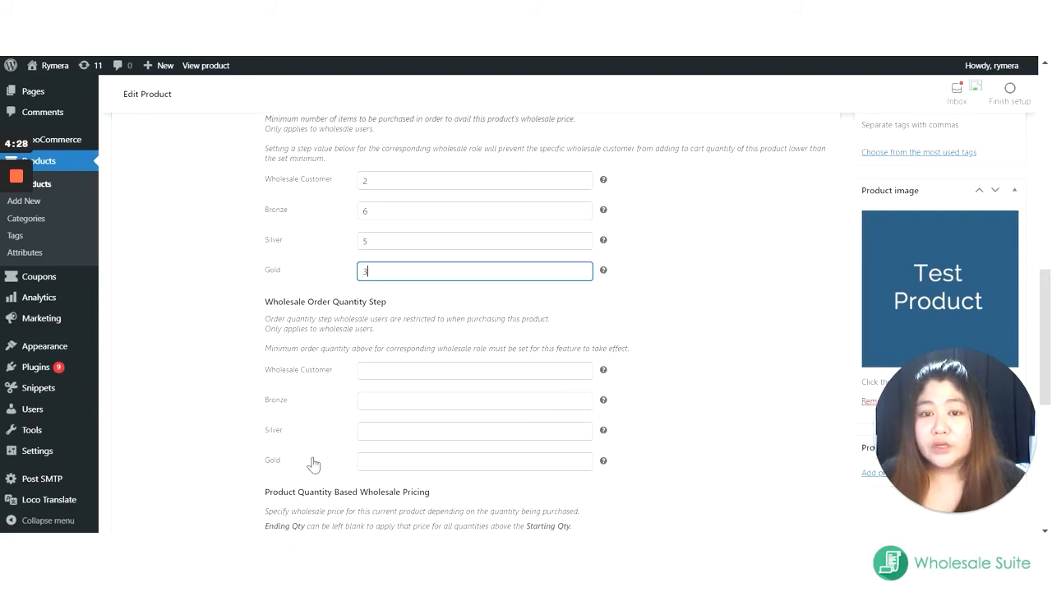
scroll("down", 3)
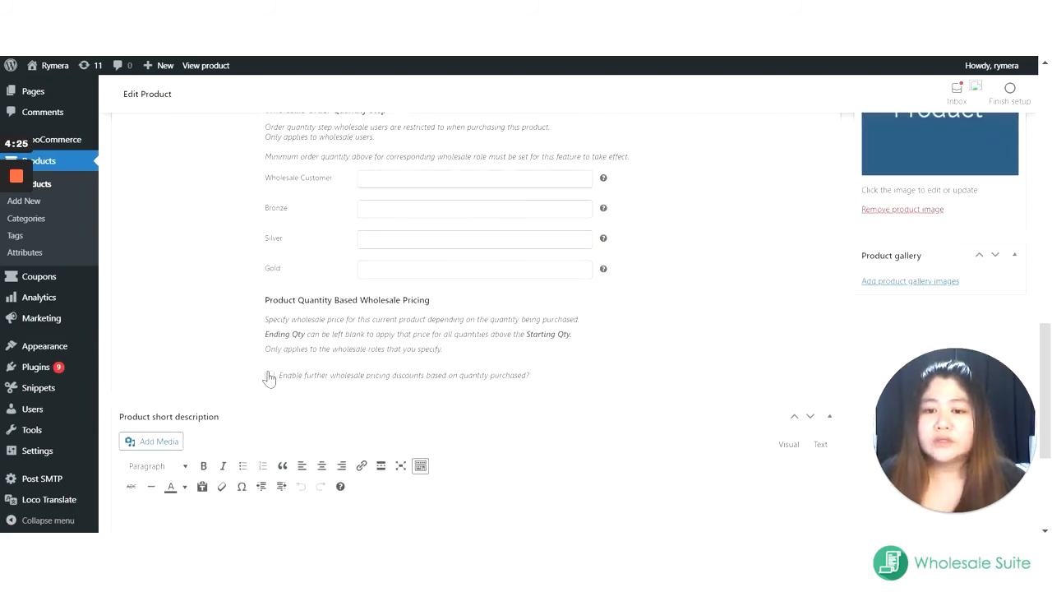
Enable quantity-based wholesale discounts and open the rule's Wholesale Role dropdown
left_click(270, 375)
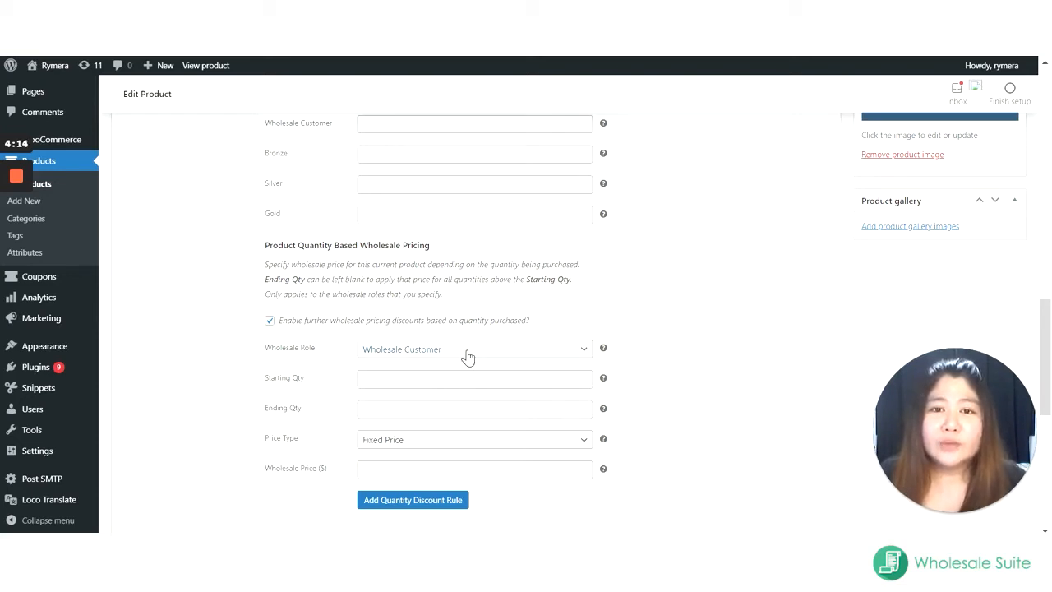
mouse_move(461, 360)
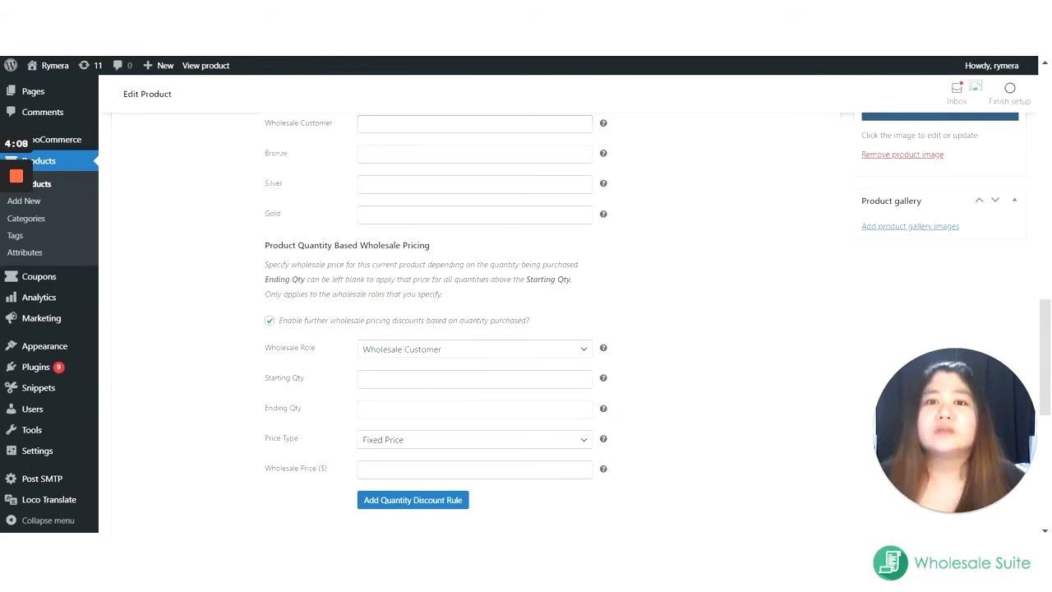
mouse_move(461, 355)
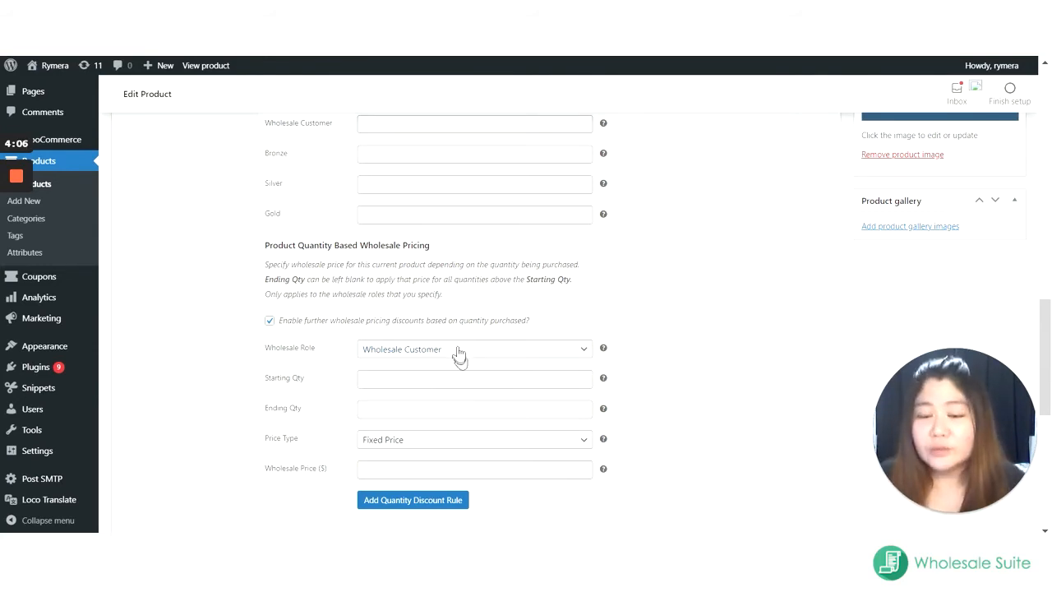
left_click(474, 349)
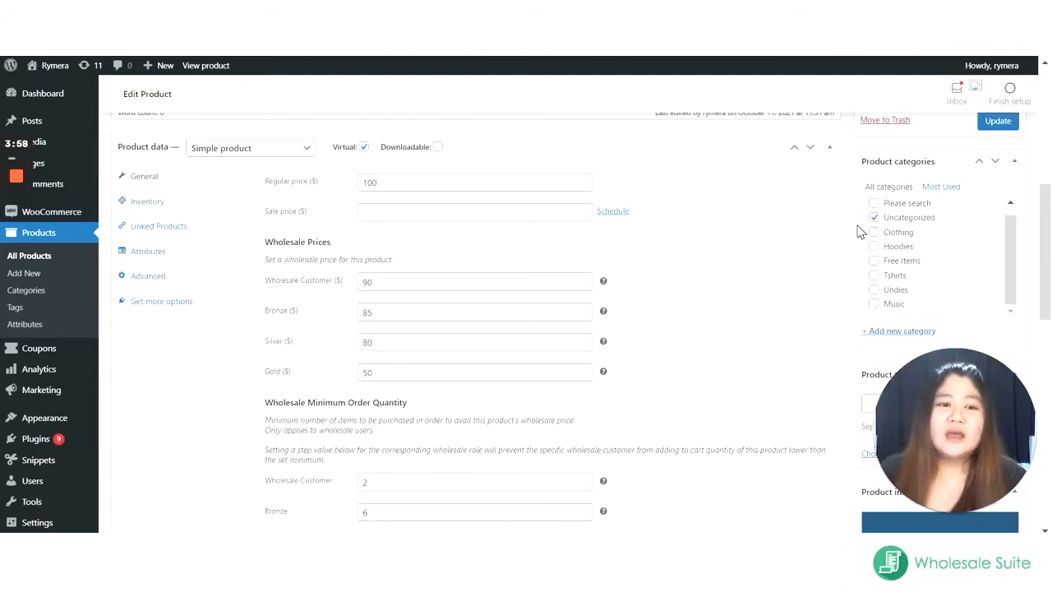
mouse_move(835, 243)
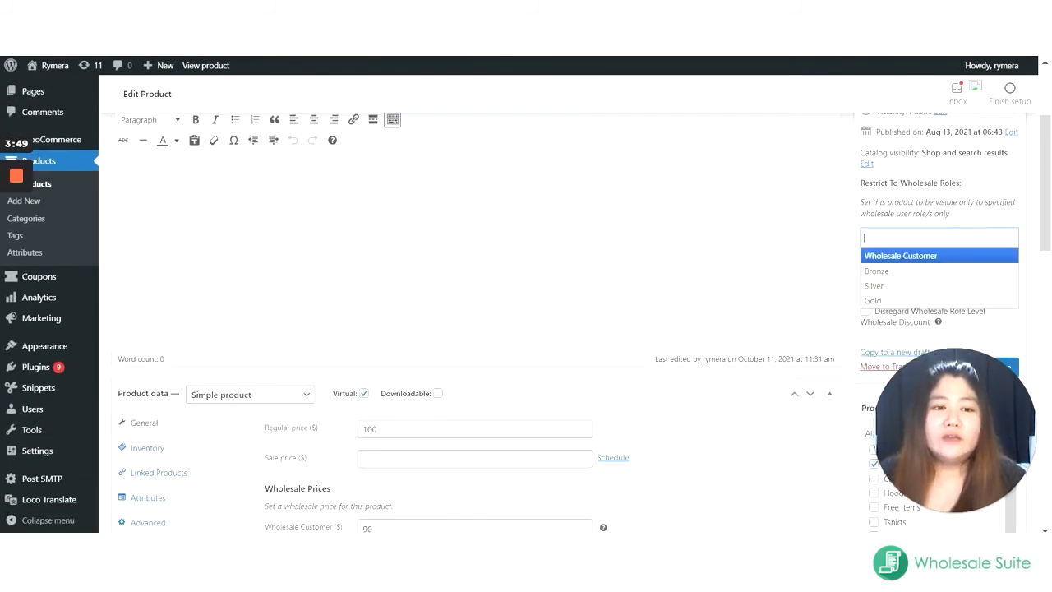
Restrict product visibility to Bronze, adding then removing Wholesale Customer
left_click(901, 255)
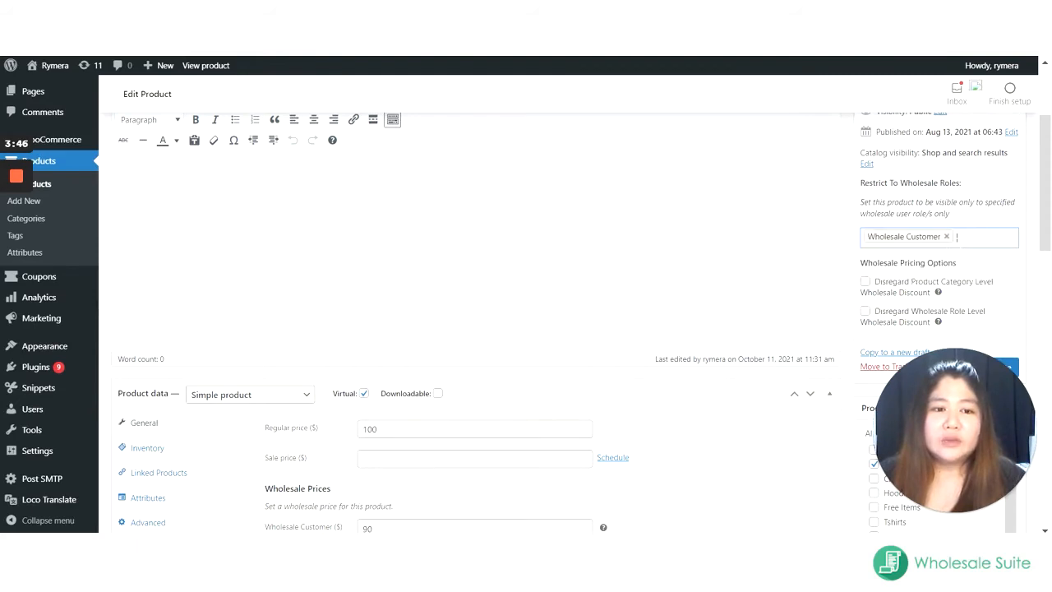
left_click(939, 236)
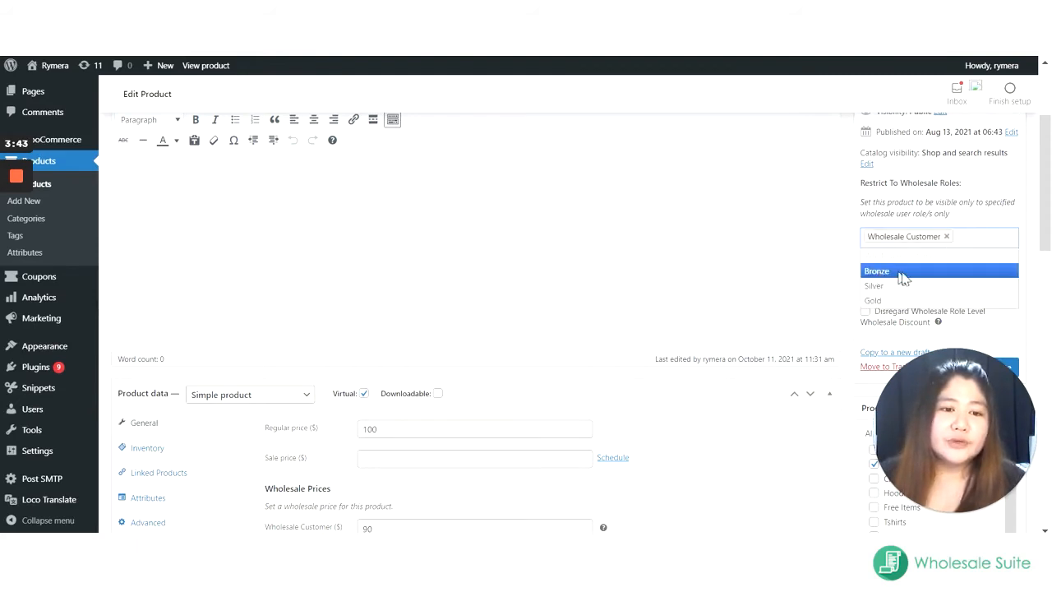
left_click(876, 270)
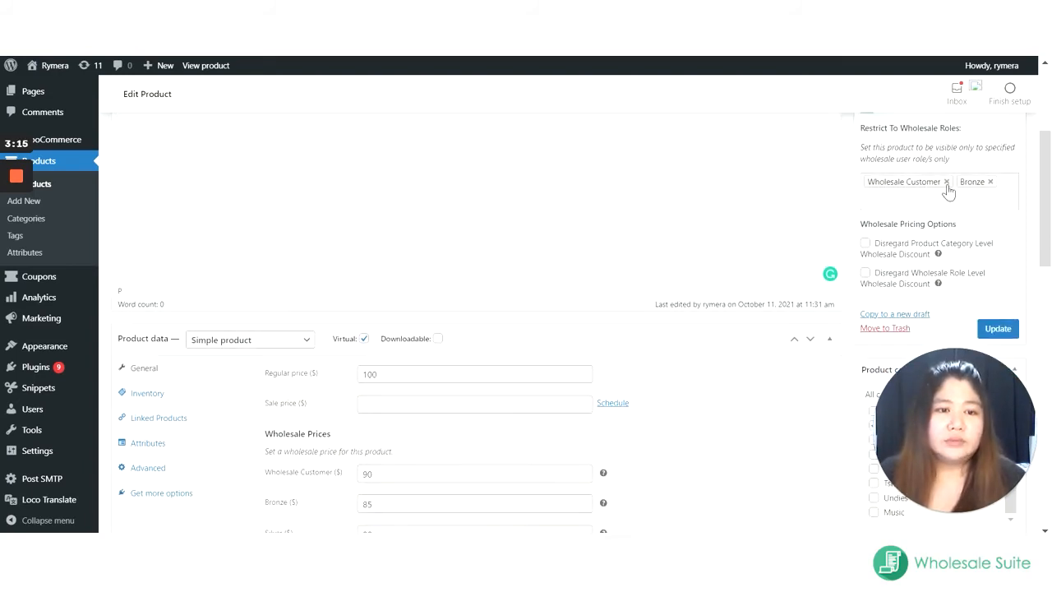
left_click(946, 182)
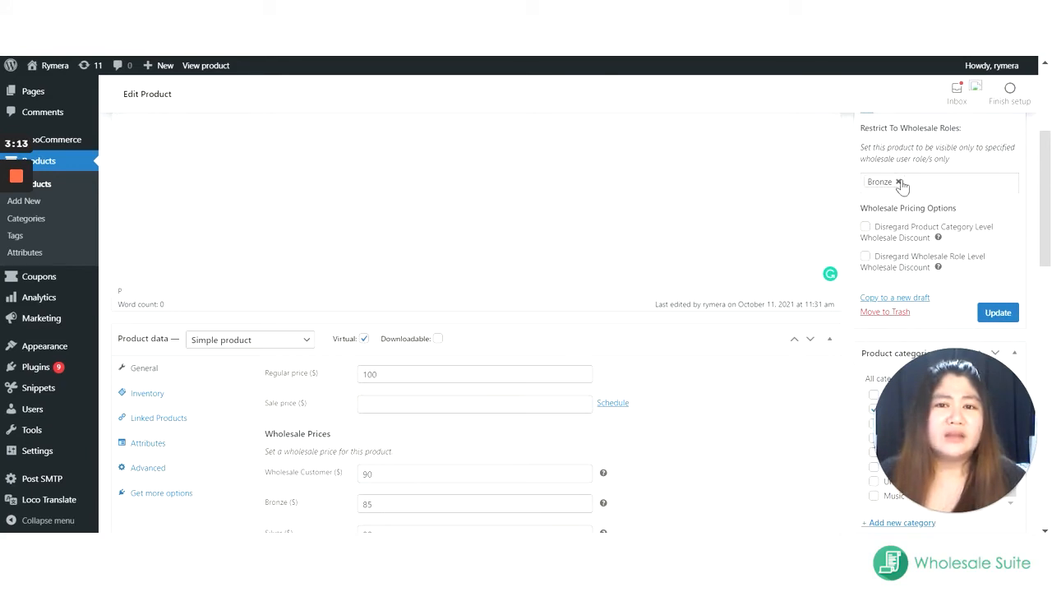
left_click(902, 182)
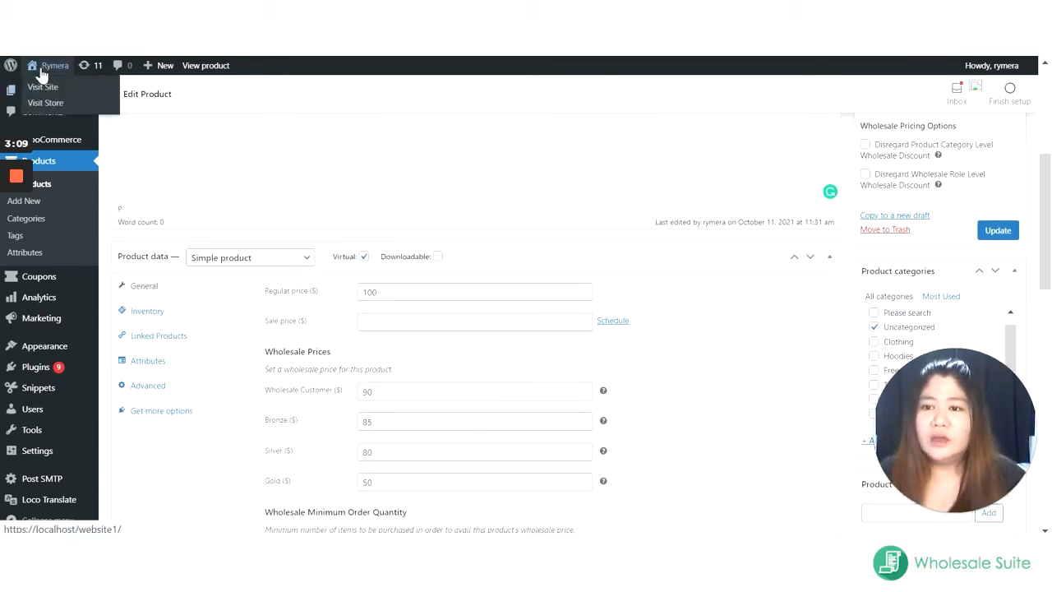
Open the storefront Shop and view the Test Product page priced at $100.00
right_click(55, 65)
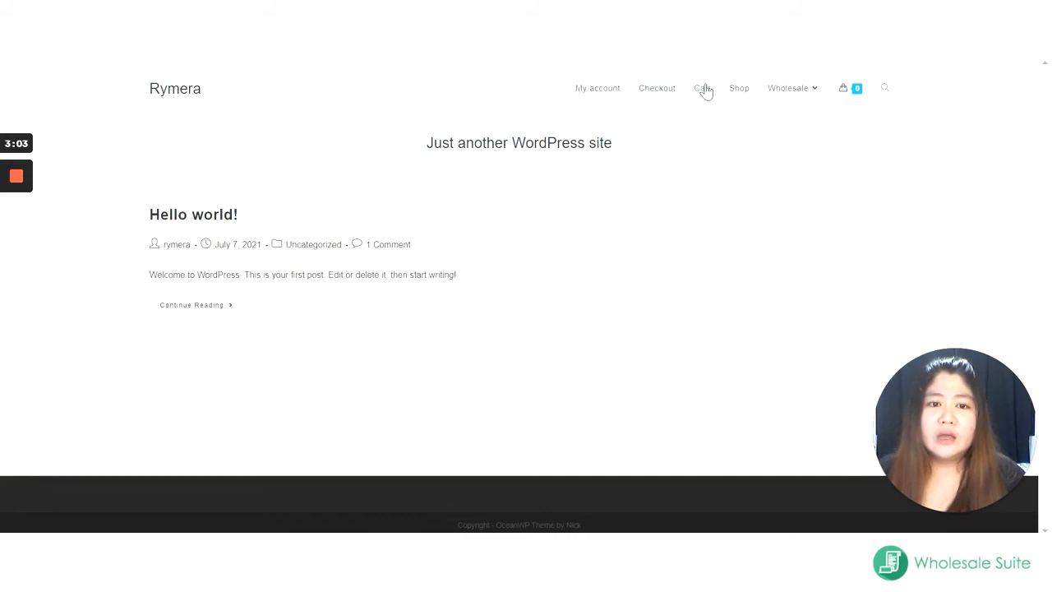
mouse_move(737, 88)
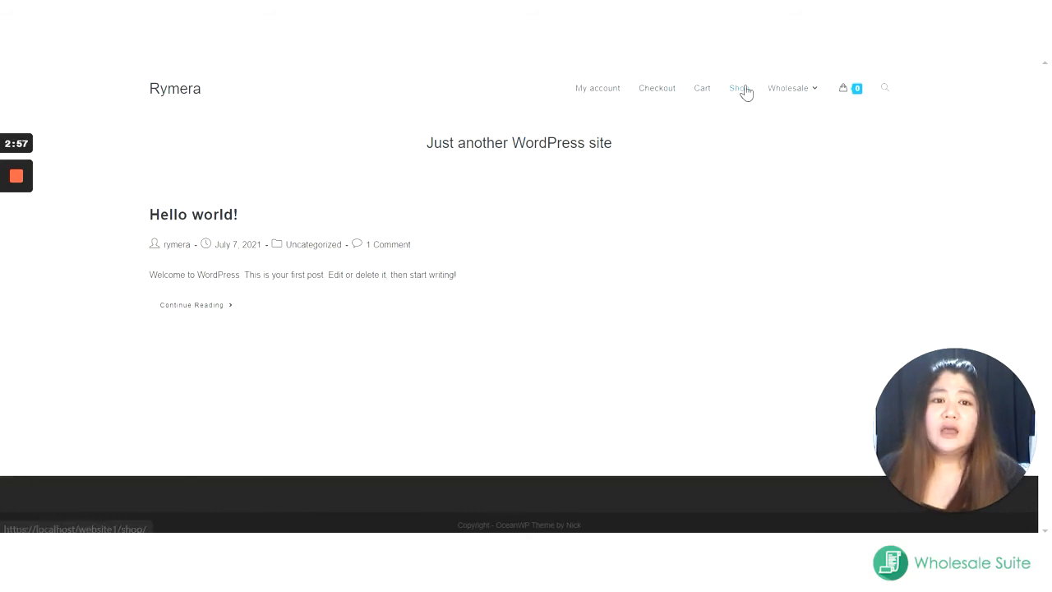
left_click(738, 88)
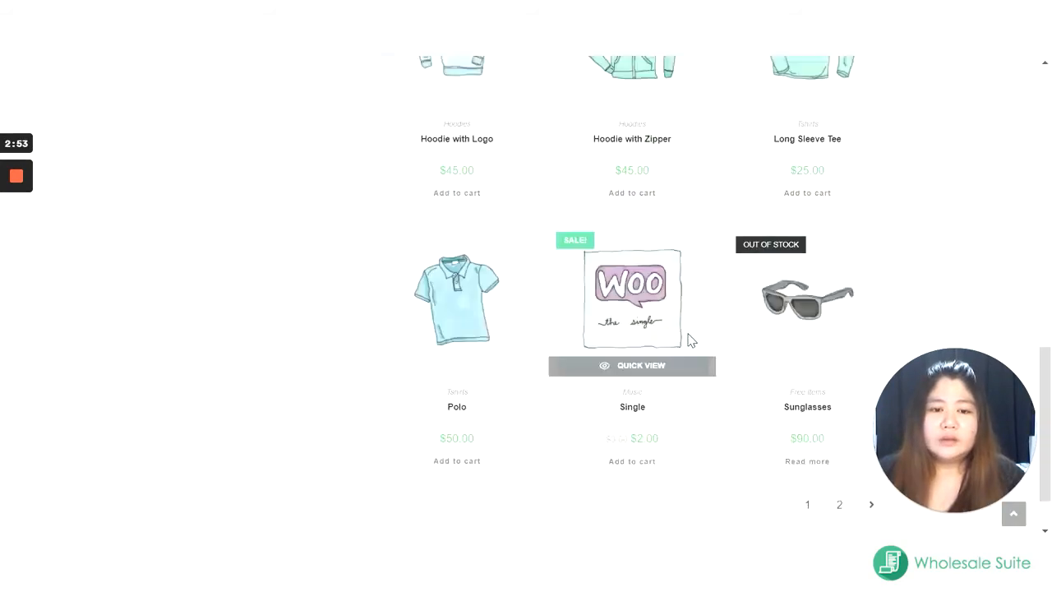
scroll("down", 3)
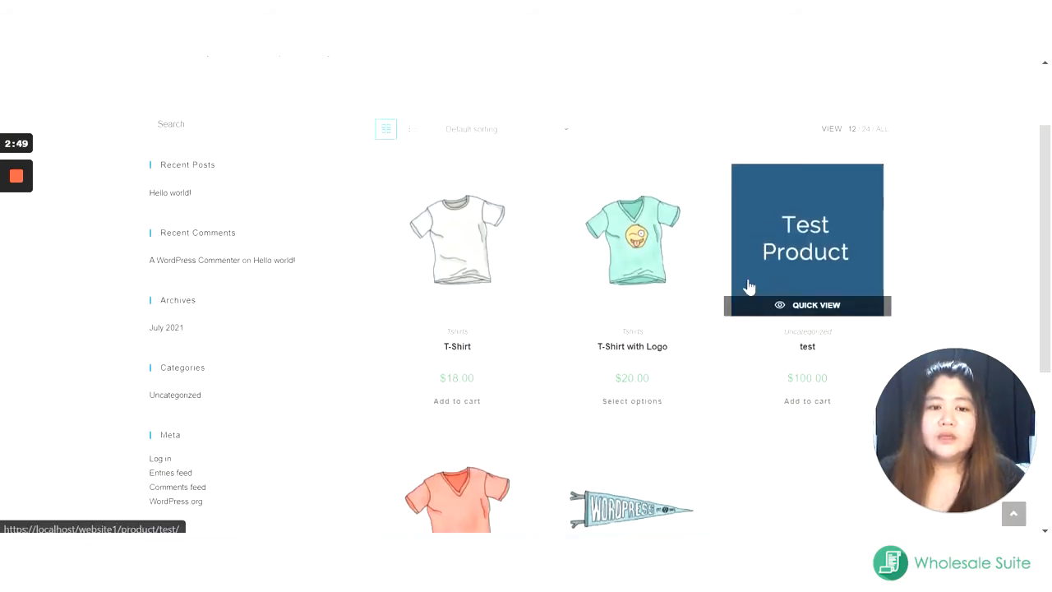
mouse_move(744, 237)
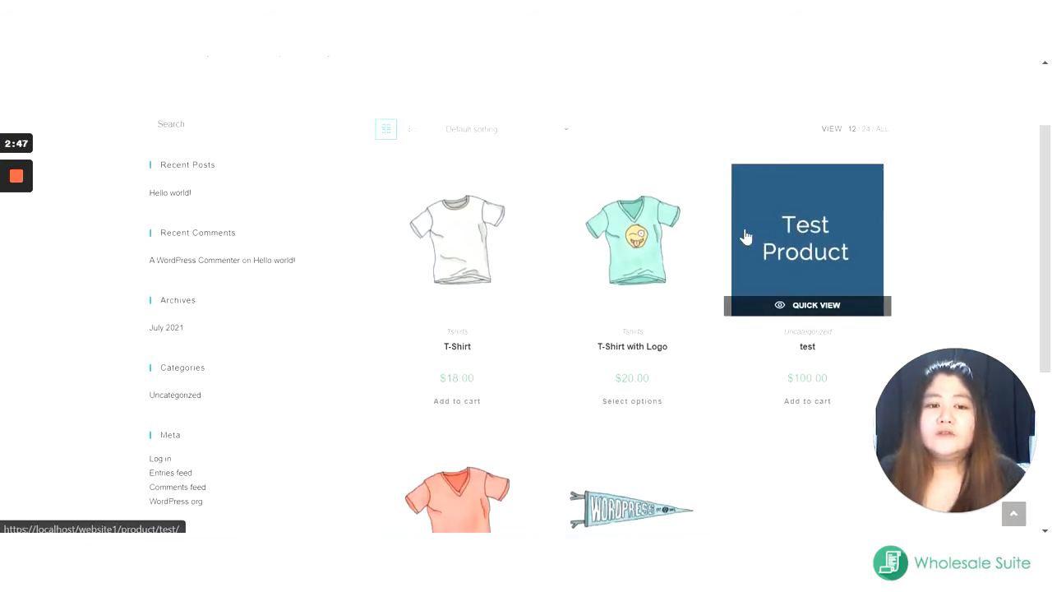
left_click(807, 238)
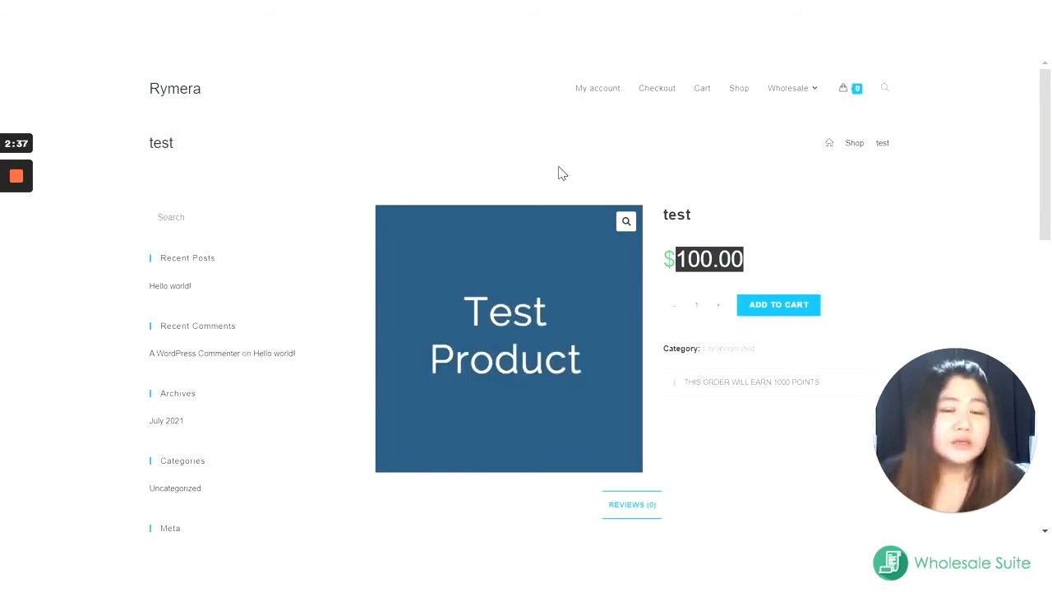
mouse_move(526, 149)
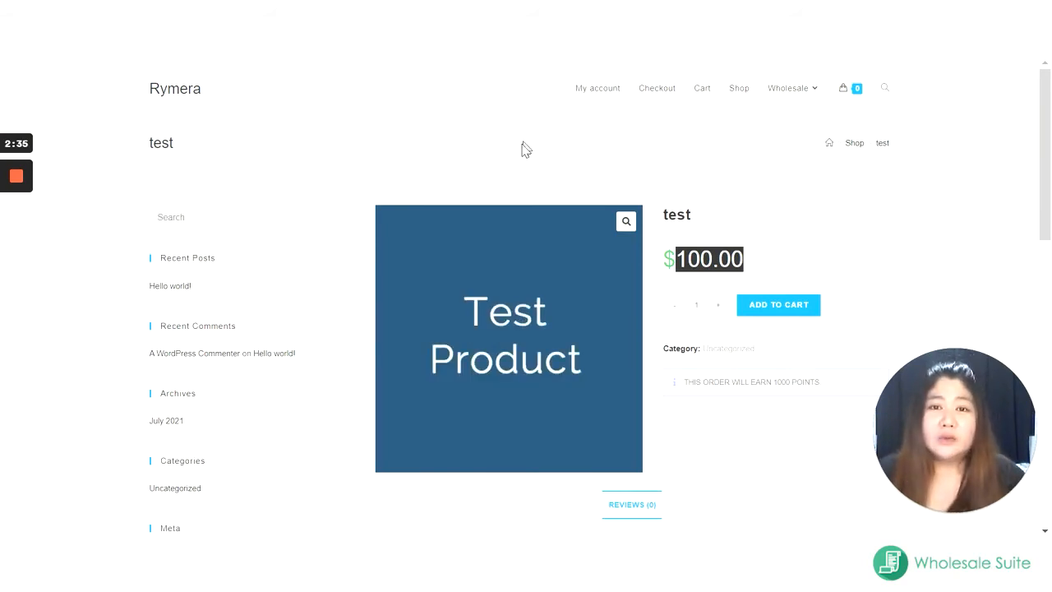
mouse_move(787, 85)
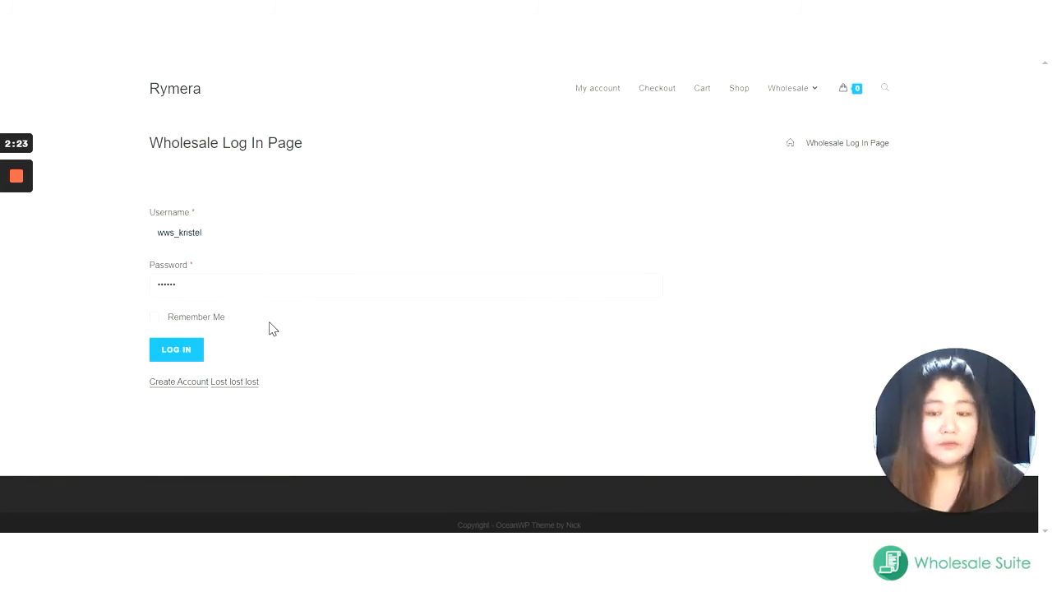
Sign in on the Wholesale Log In Page with the wholesale customer account
left_click(176, 349)
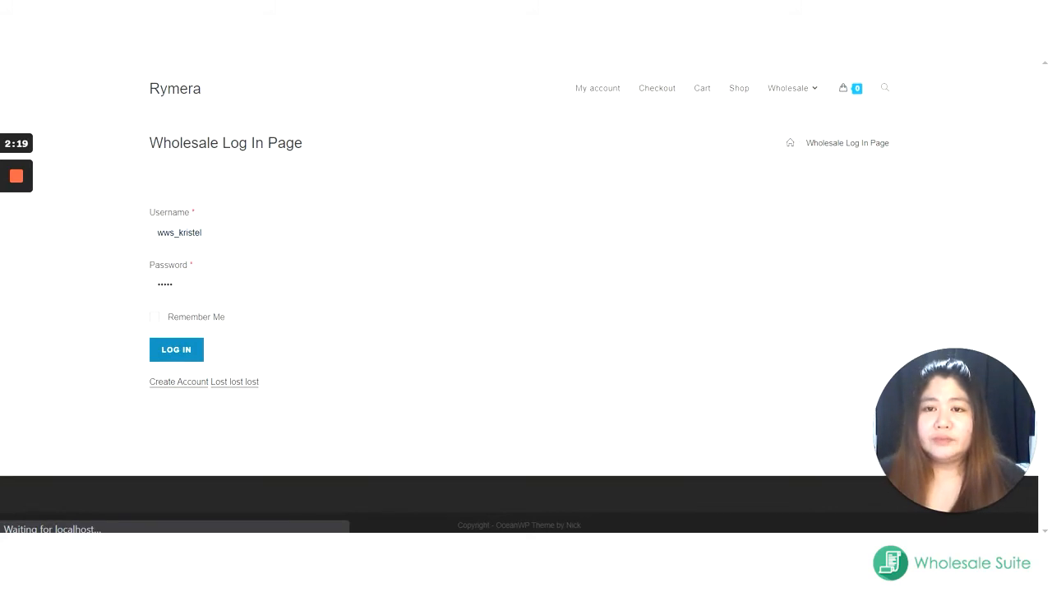
left_click(176, 349)
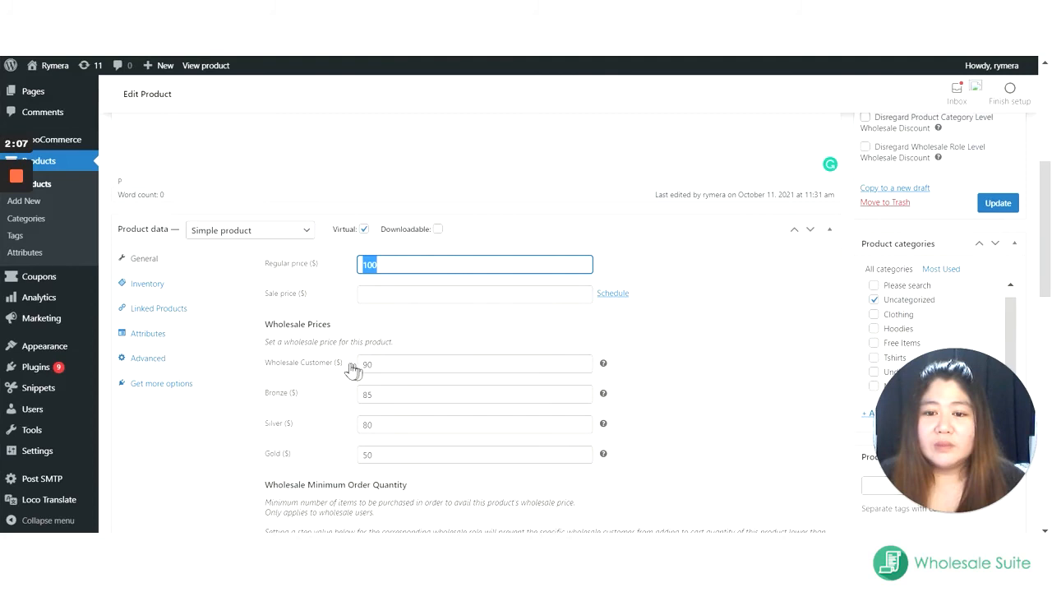
left_click(475, 393)
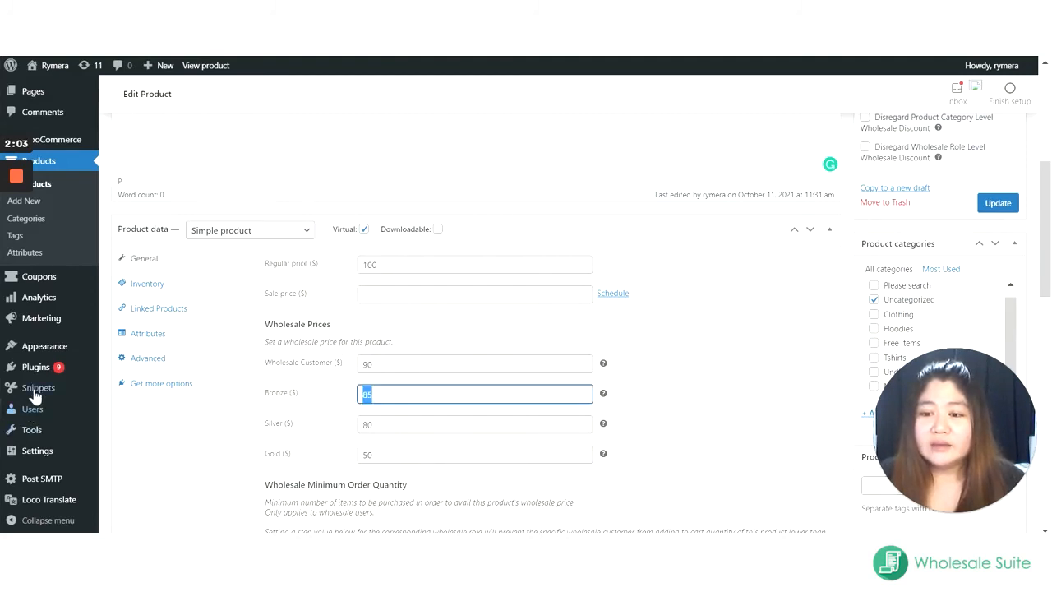
scroll("down", 3)
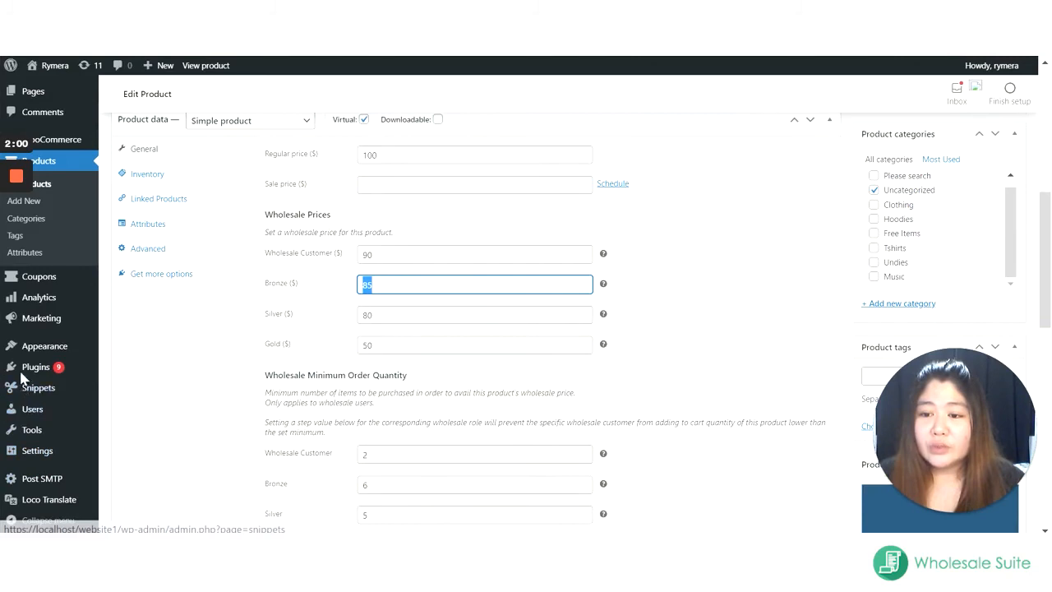
mouse_move(323, 299)
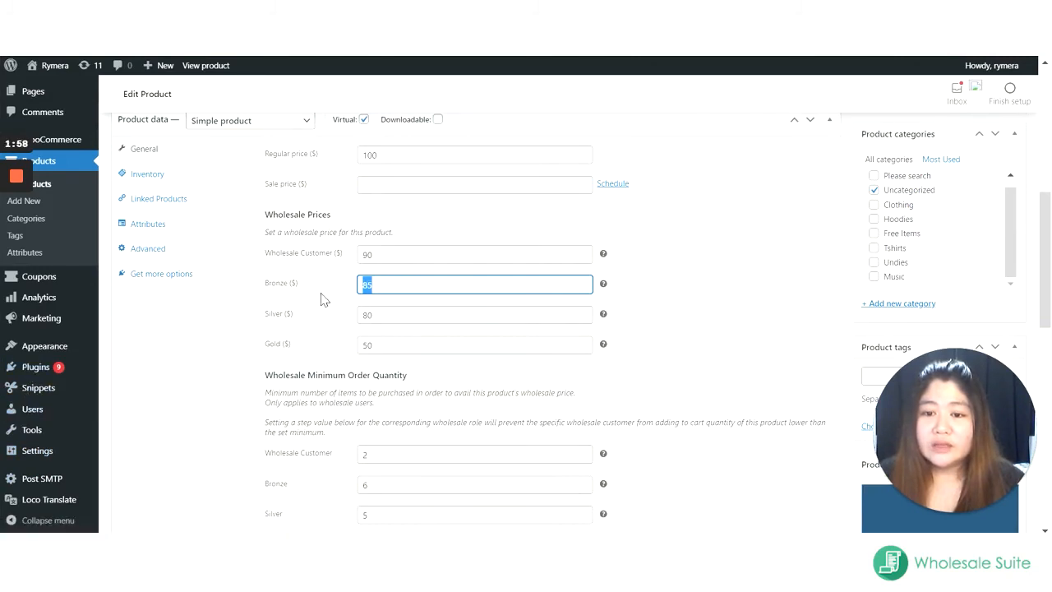
mouse_move(36, 366)
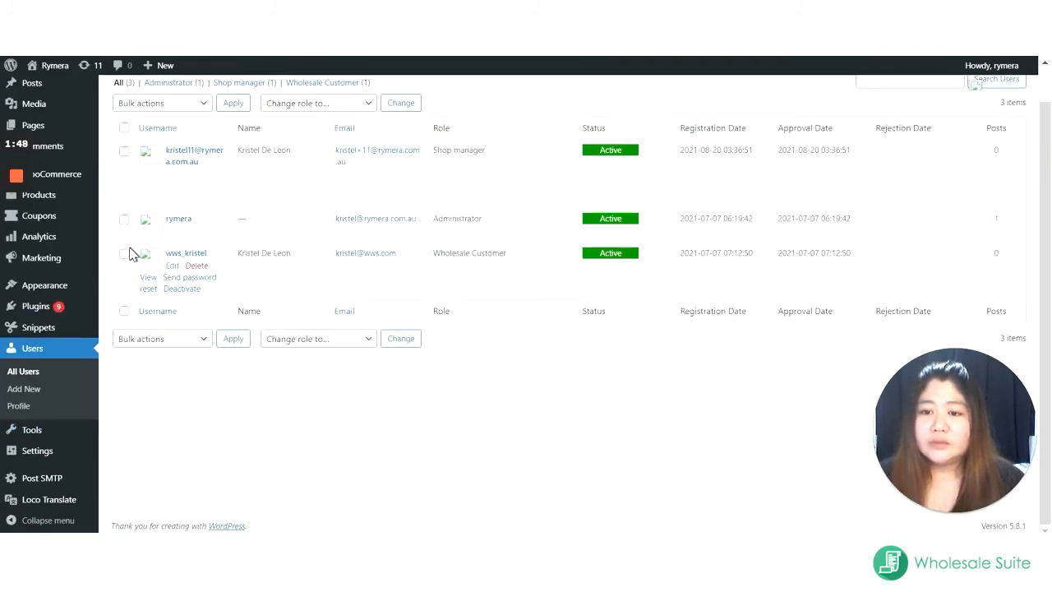
Change the wws_kristel account's role from Wholesale Customer to Gold
left_click(125, 253)
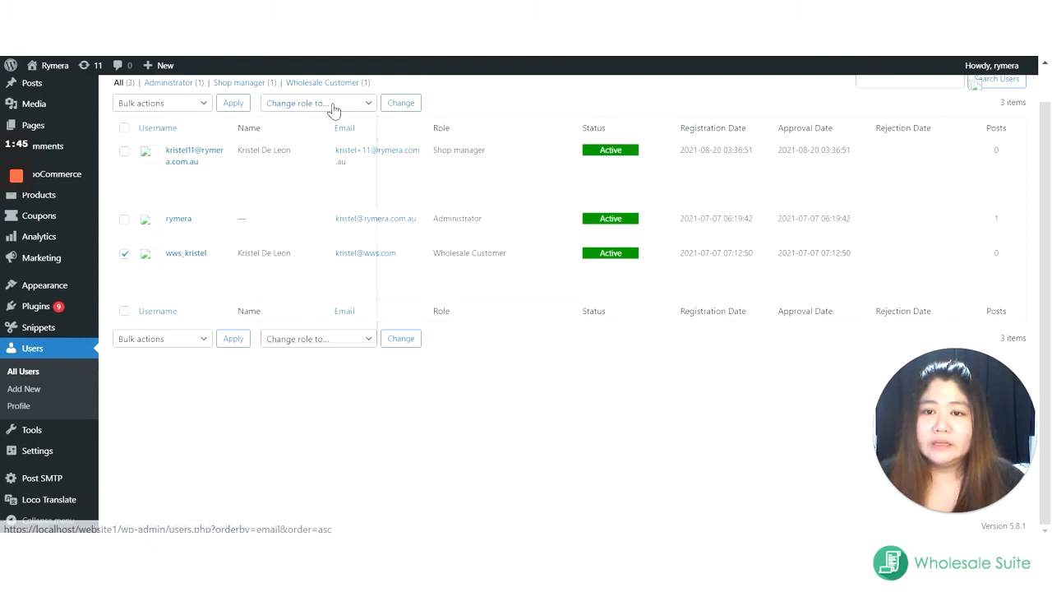
mouse_move(185, 252)
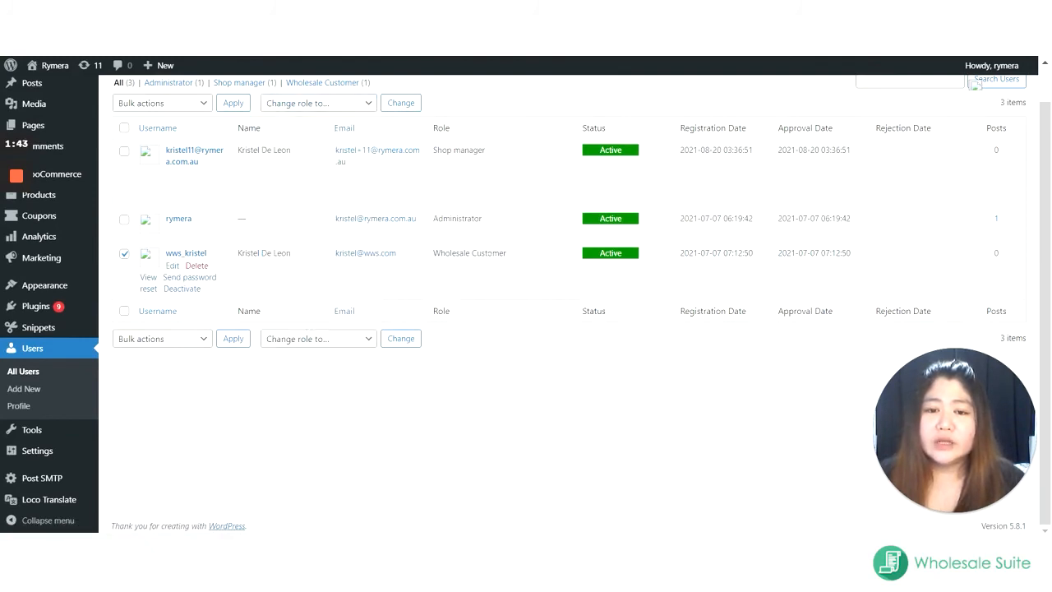
left_click(319, 102)
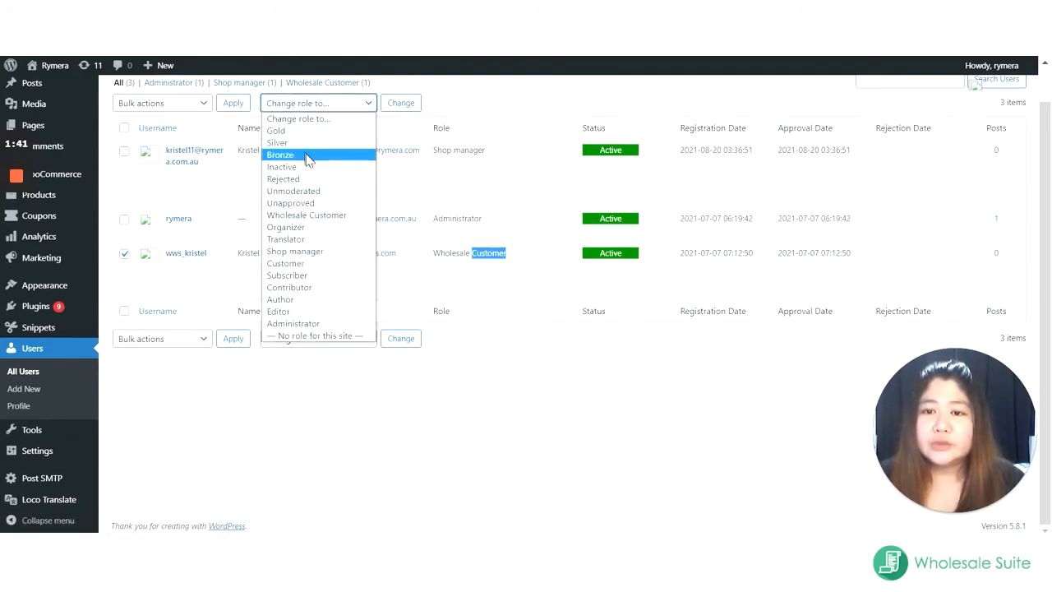
left_click(276, 129)
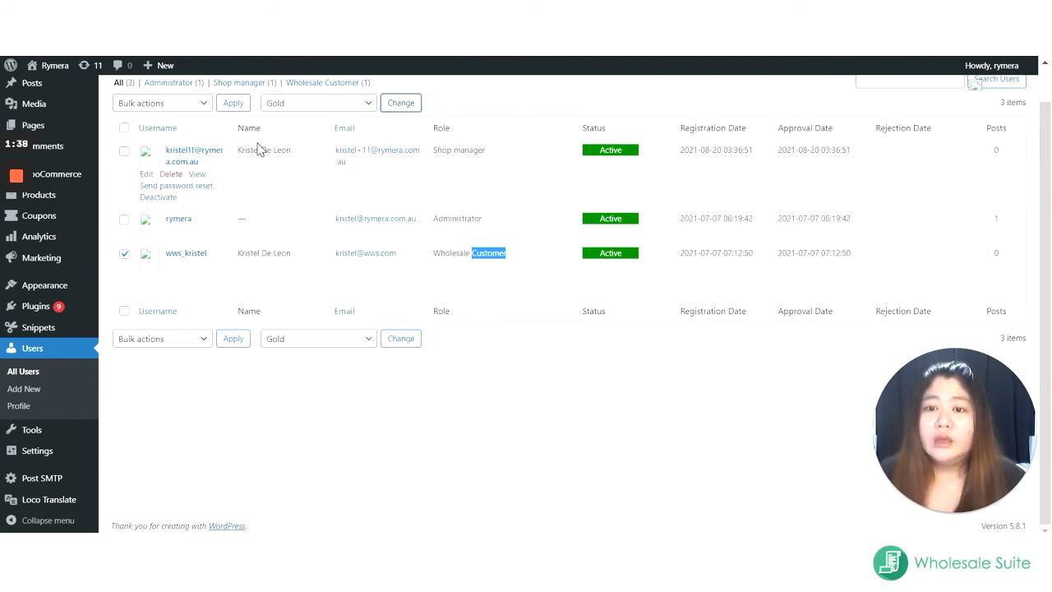
mouse_move(271, 130)
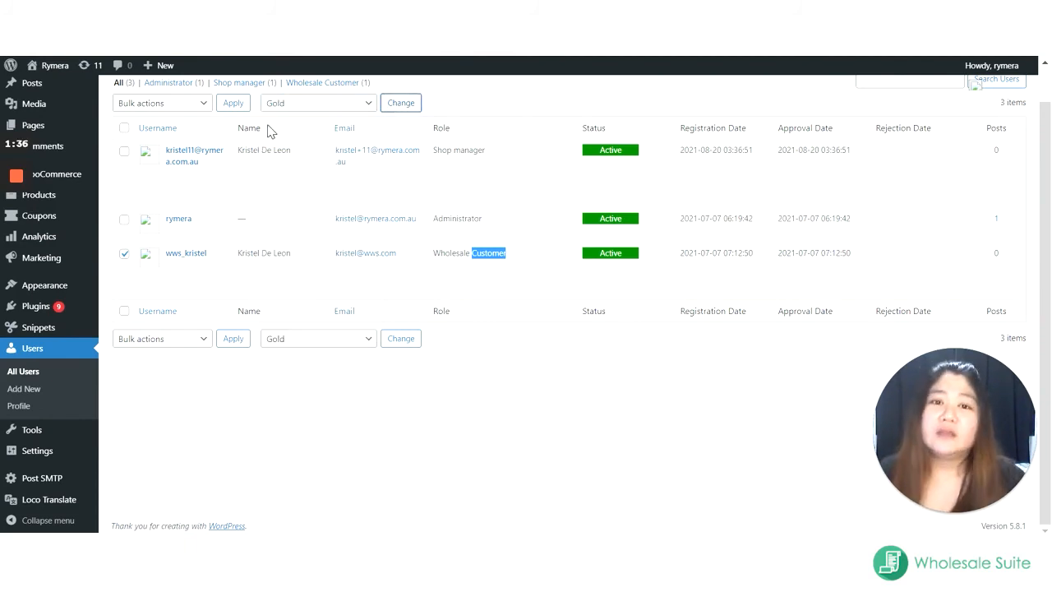
left_click(401, 103)
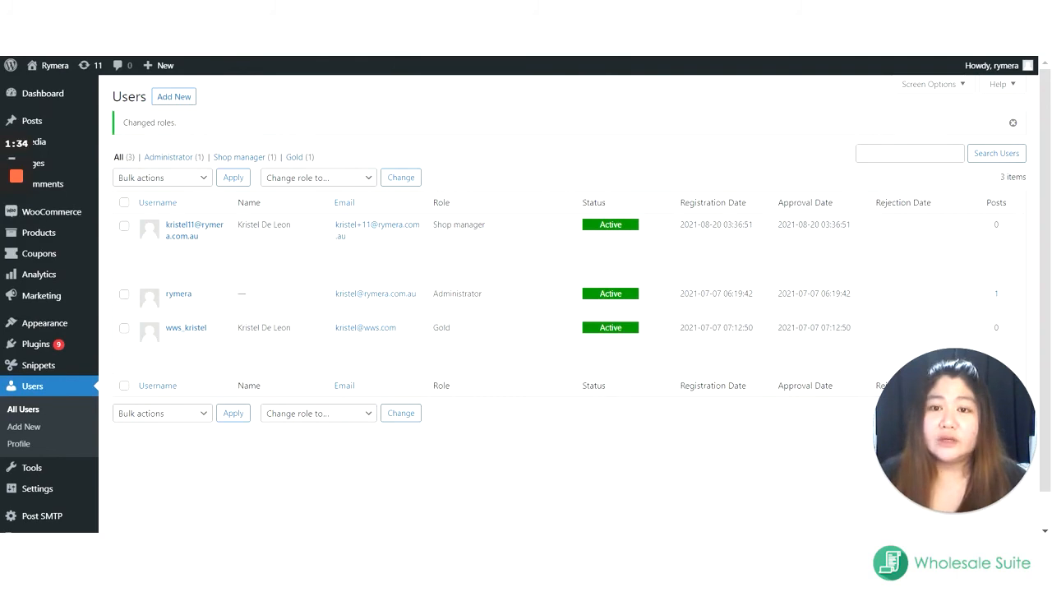